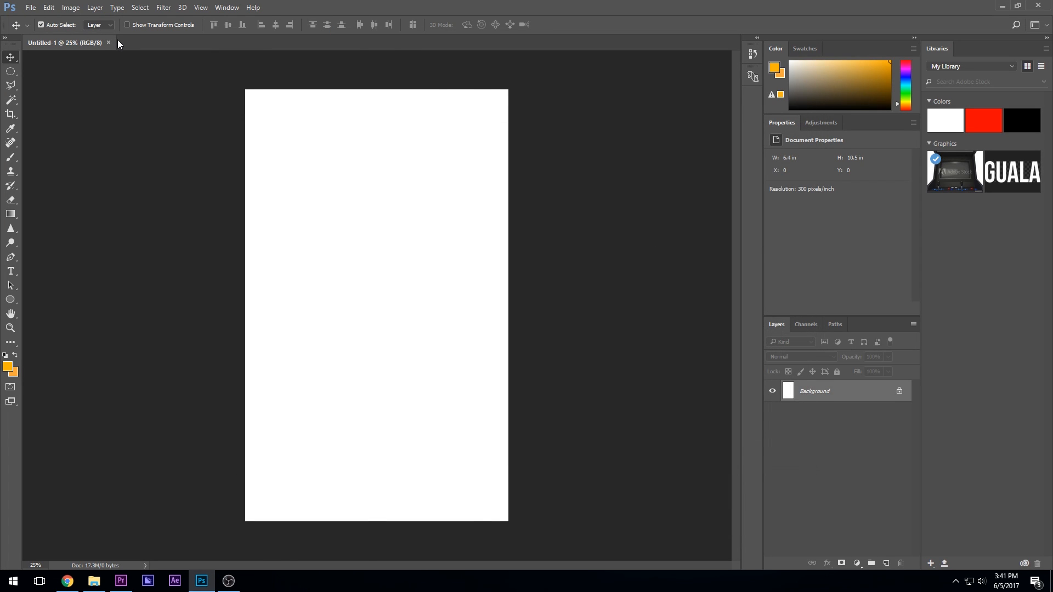
- Replace the blank document with a new 1400 × 1400 px canvas at 900 ppi from the recent preset
click(108, 42)
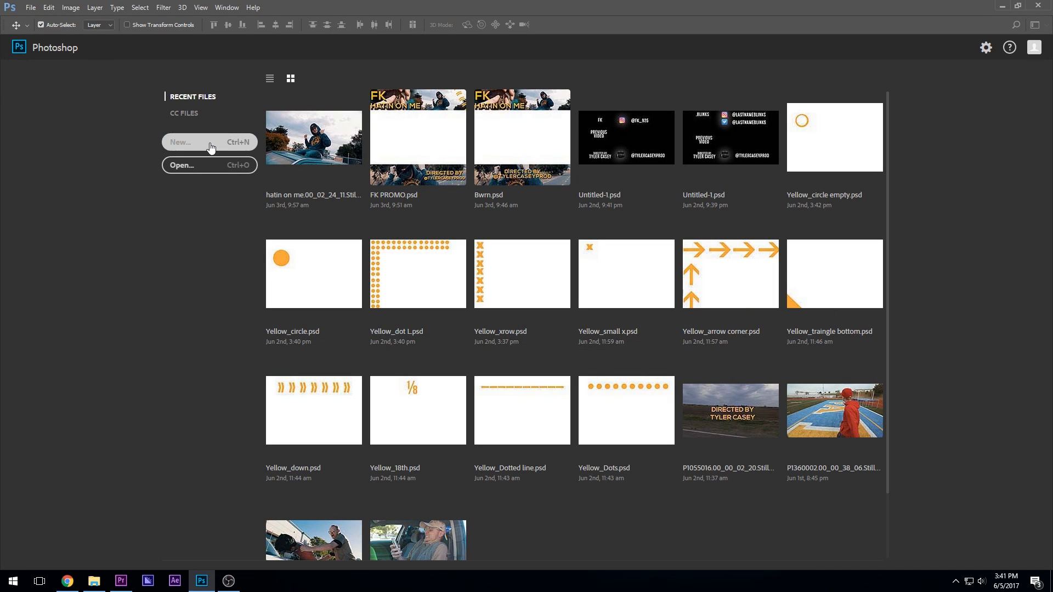
click(191, 143)
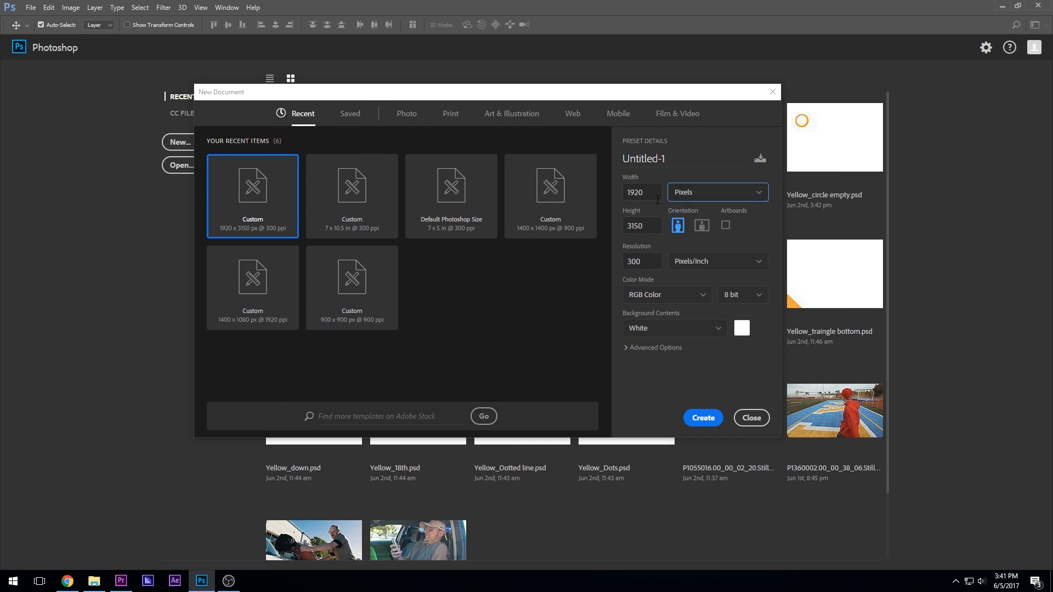
click(549, 197)
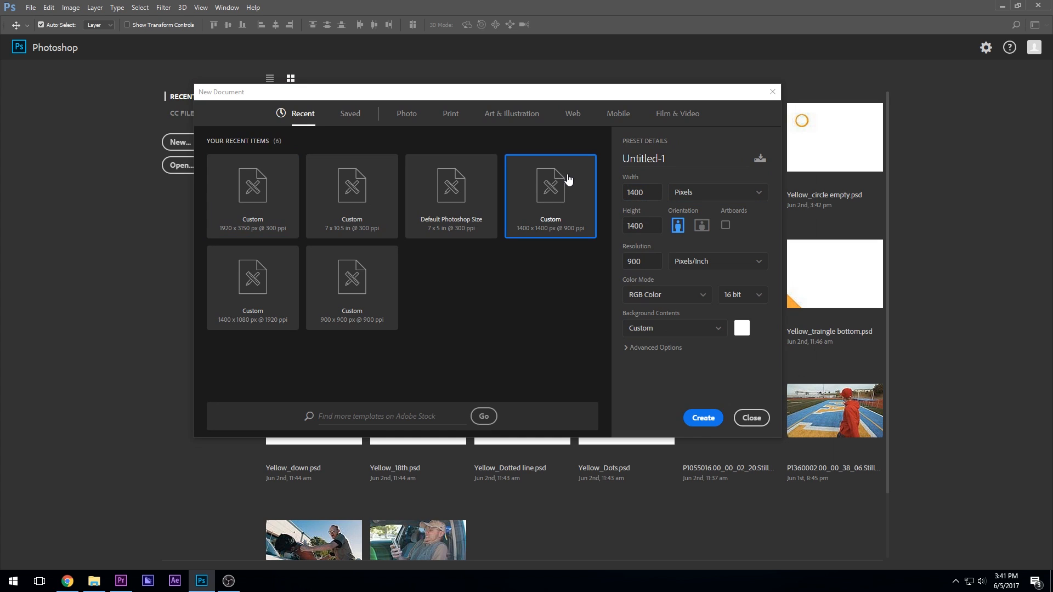
click(641, 192)
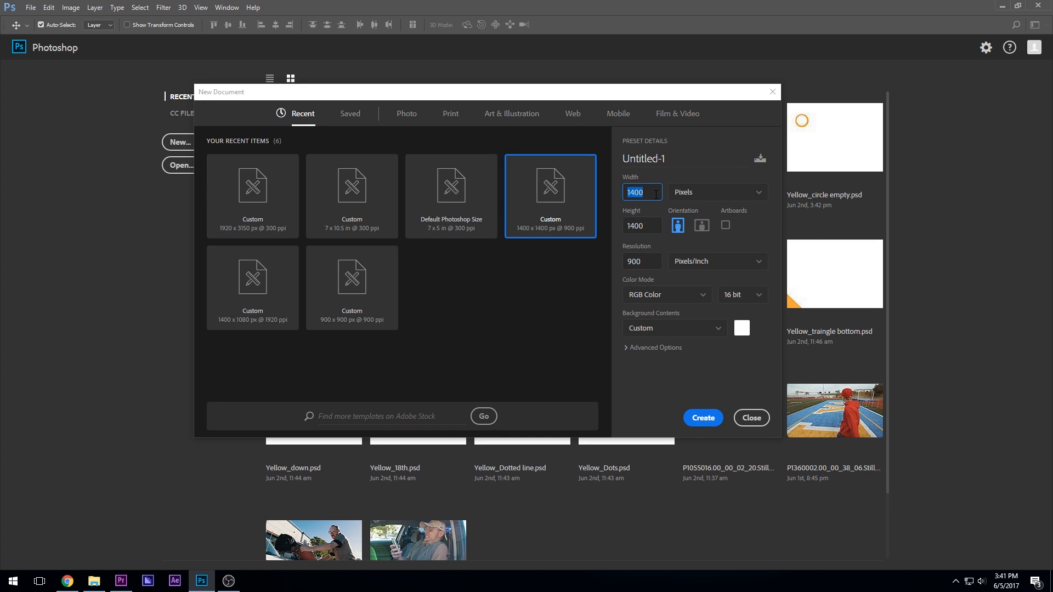
click(641, 225)
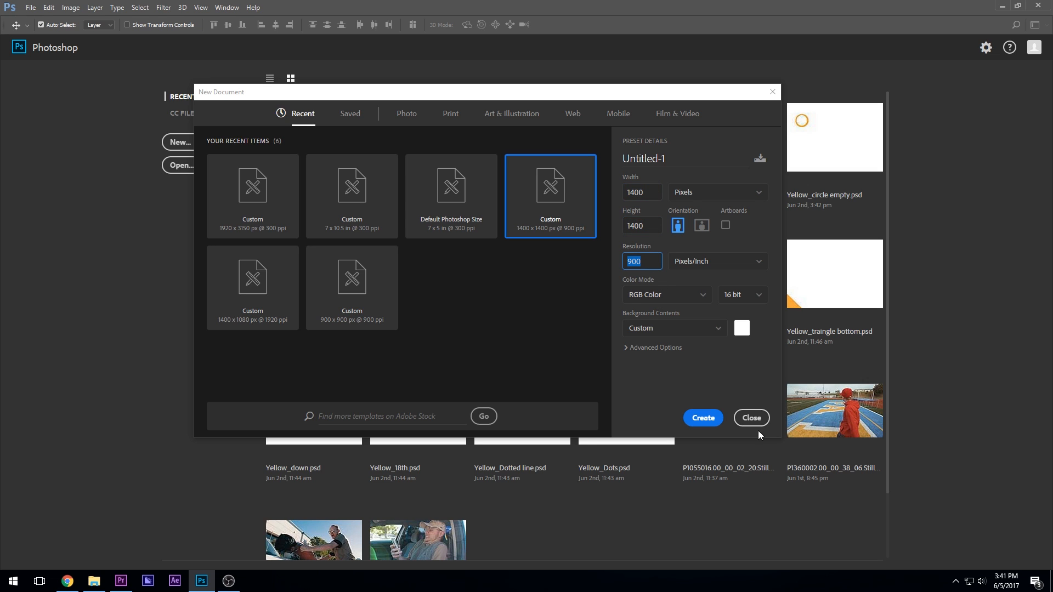
mouse_move(702, 417)
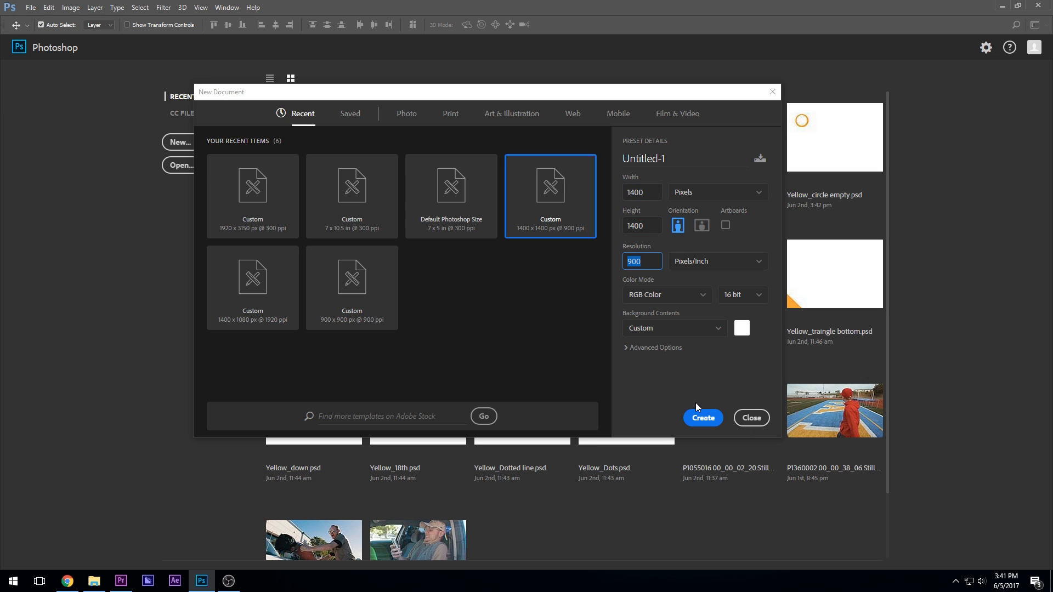
click(702, 418)
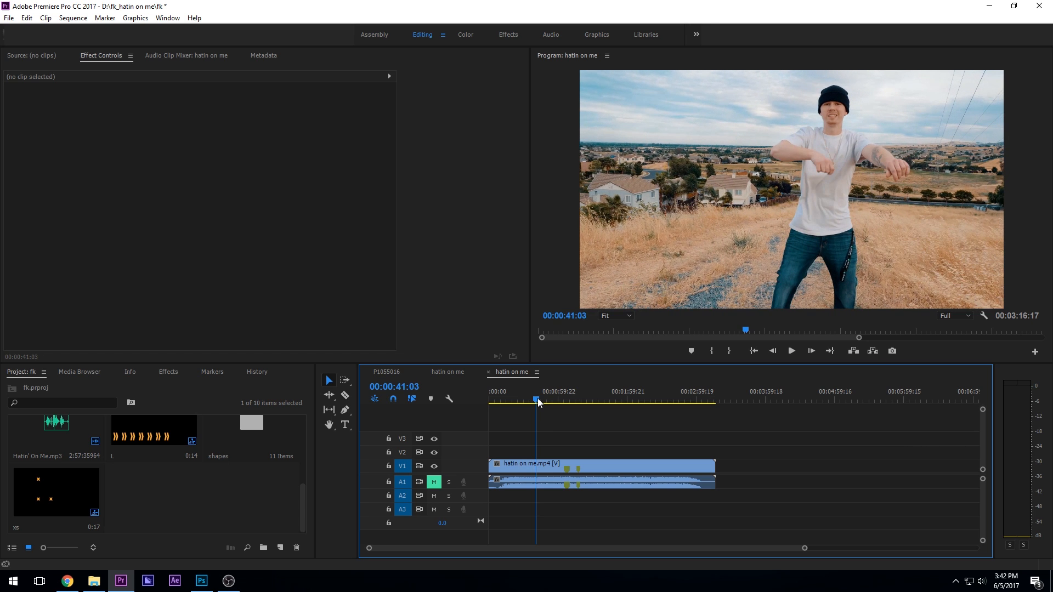
mouse_move(894, 350)
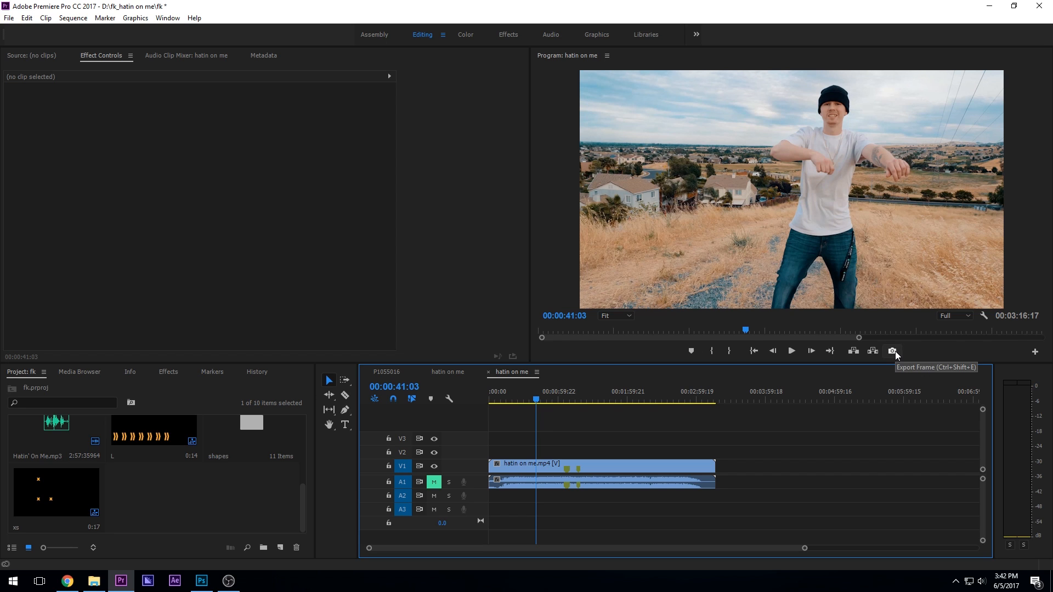
- Point the Export Frame still at a newly created 'Promo' folder inside the project folder
click(893, 350)
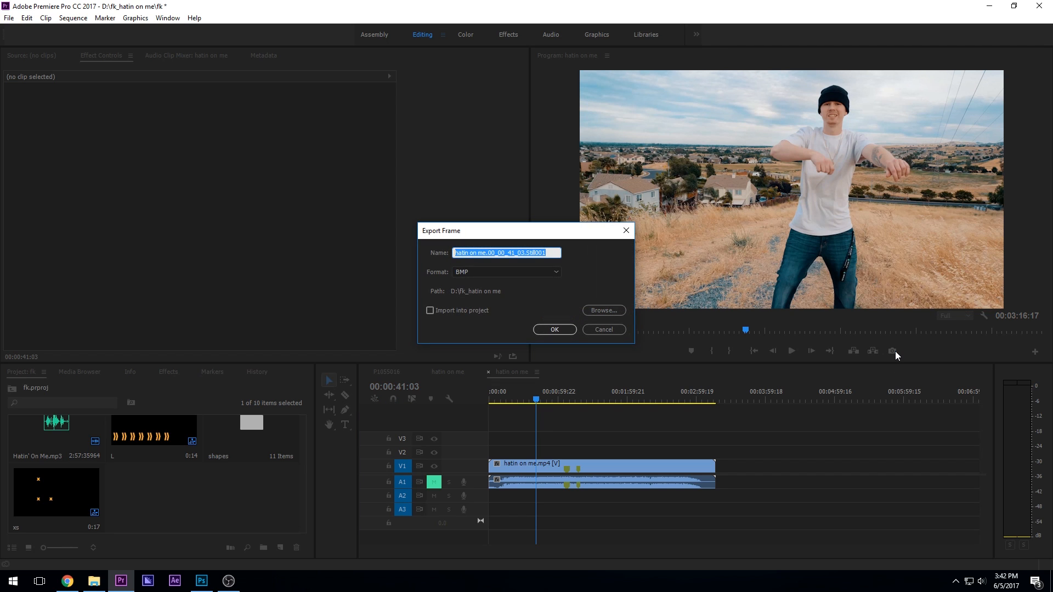
mouse_move(647, 316)
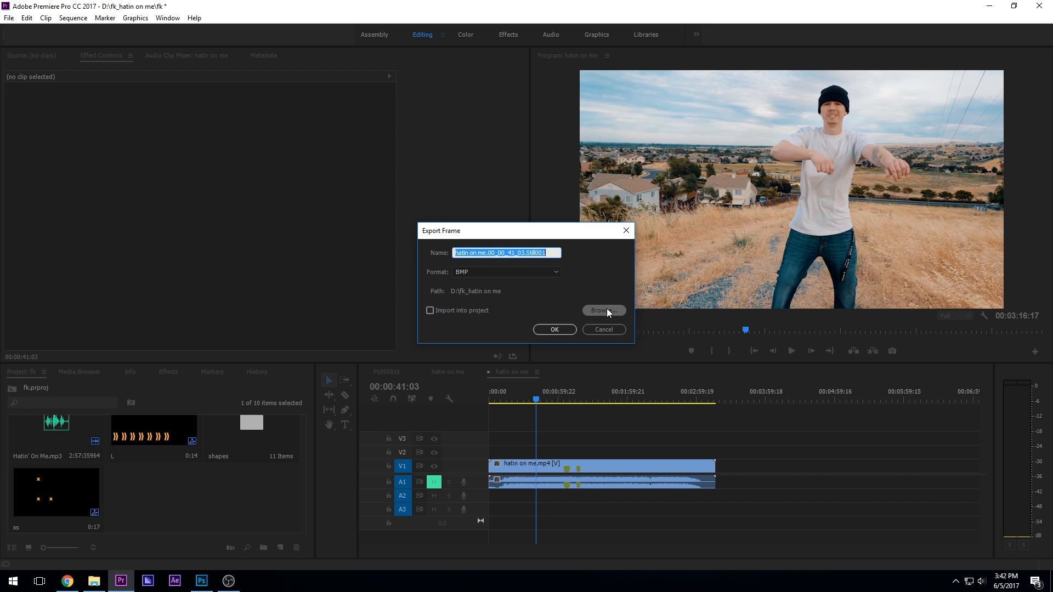
click(602, 310)
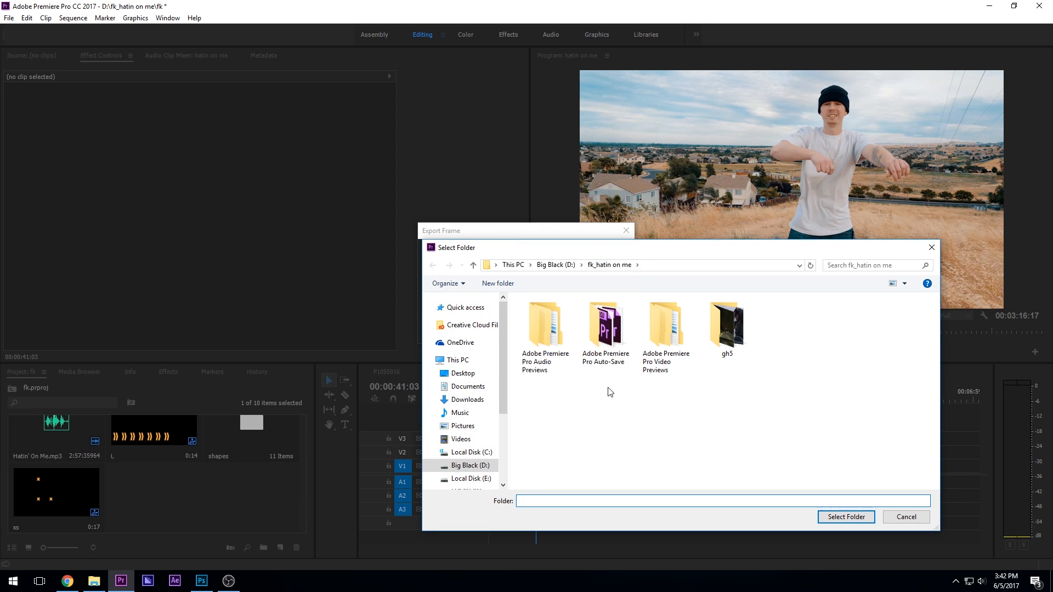
click(497, 283)
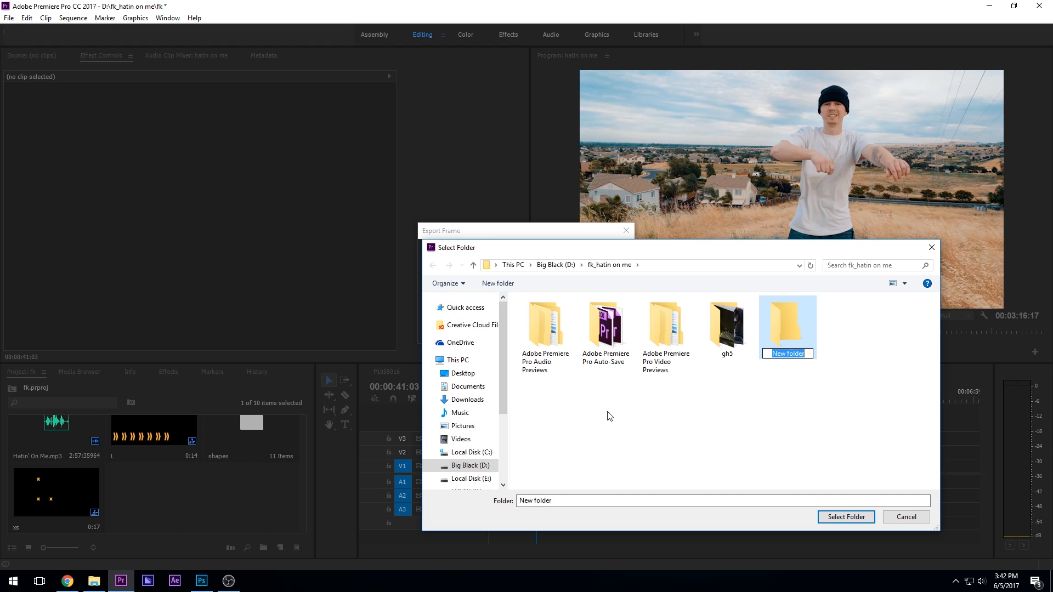
text(Promo)
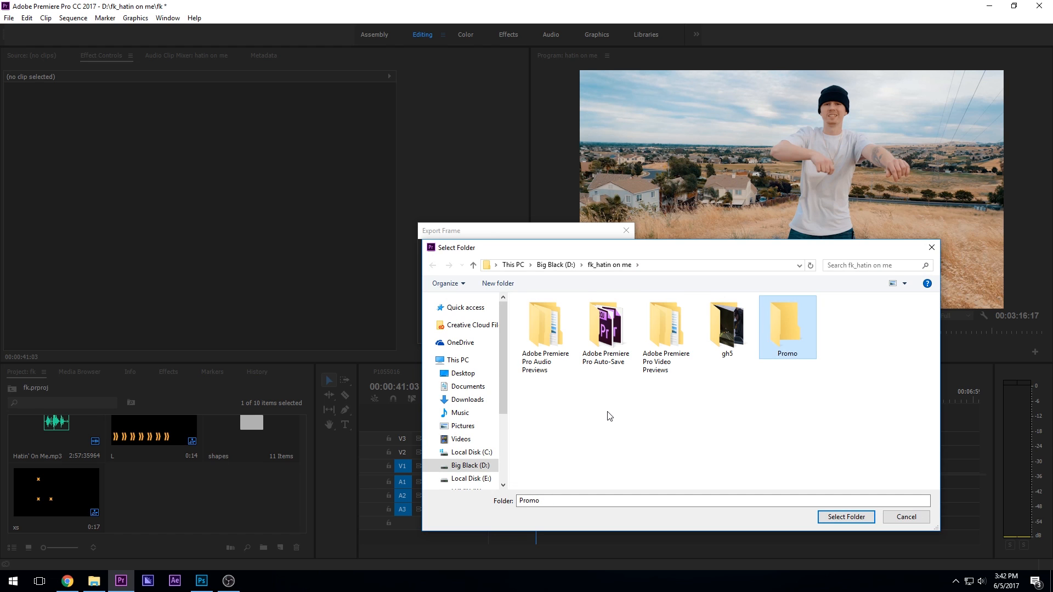
double_click(787, 326)
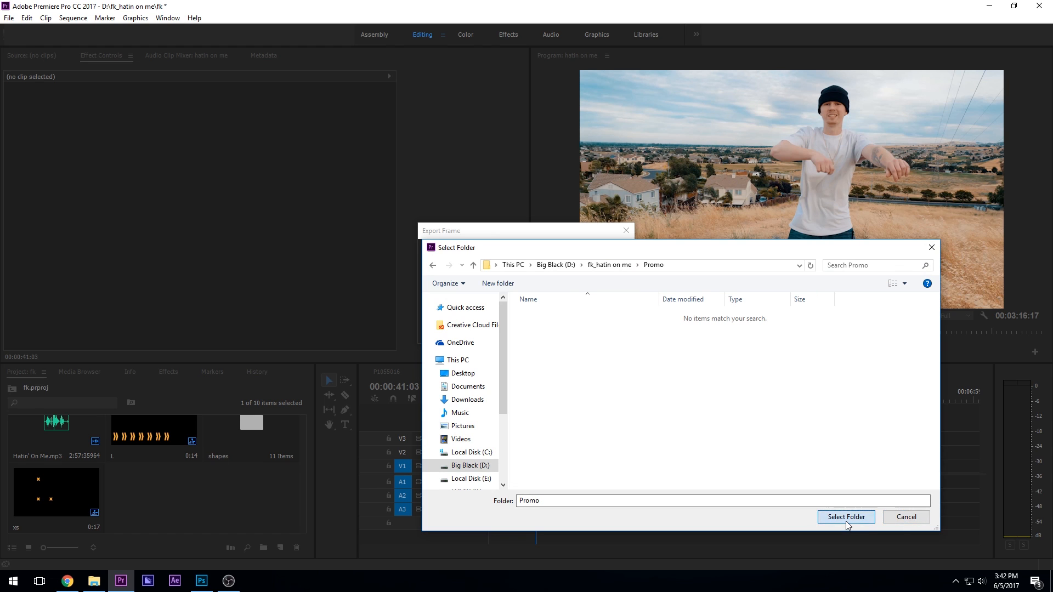
click(845, 517)
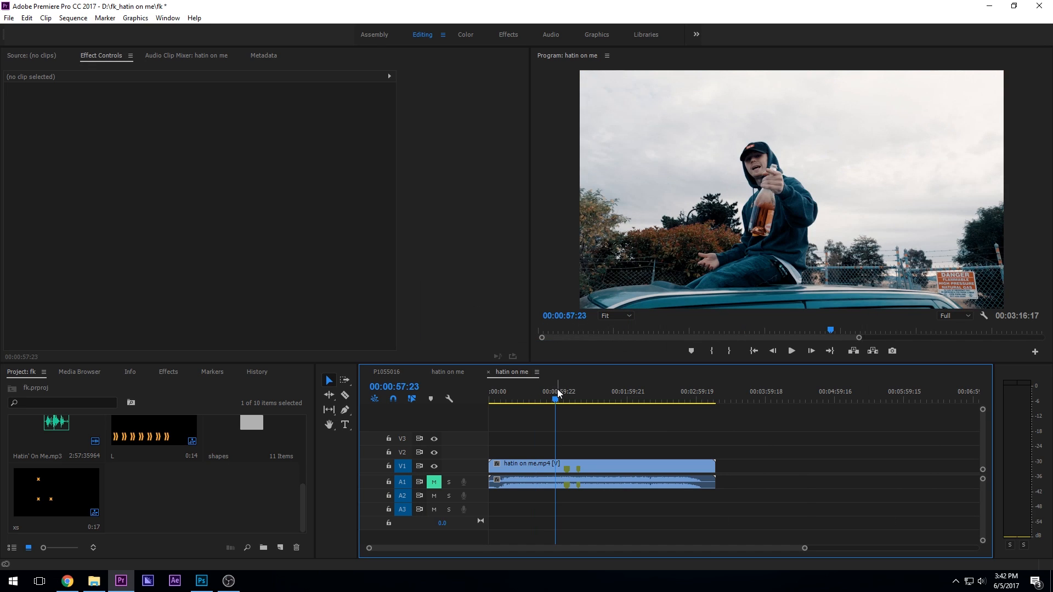
- Export a later shot of the video as a BMP still into the Promo folder
click(790, 350)
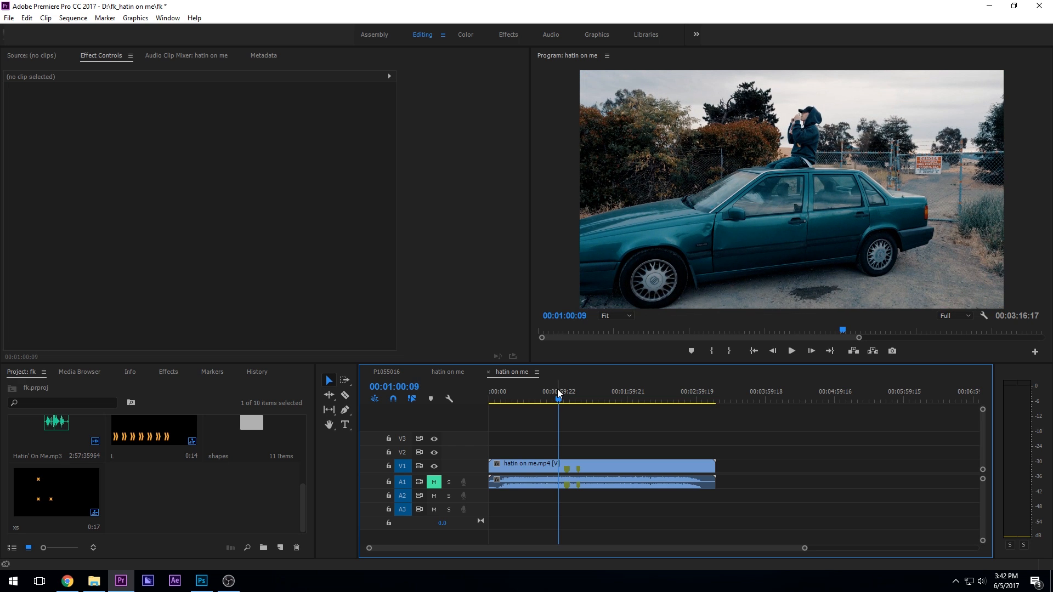
click(892, 351)
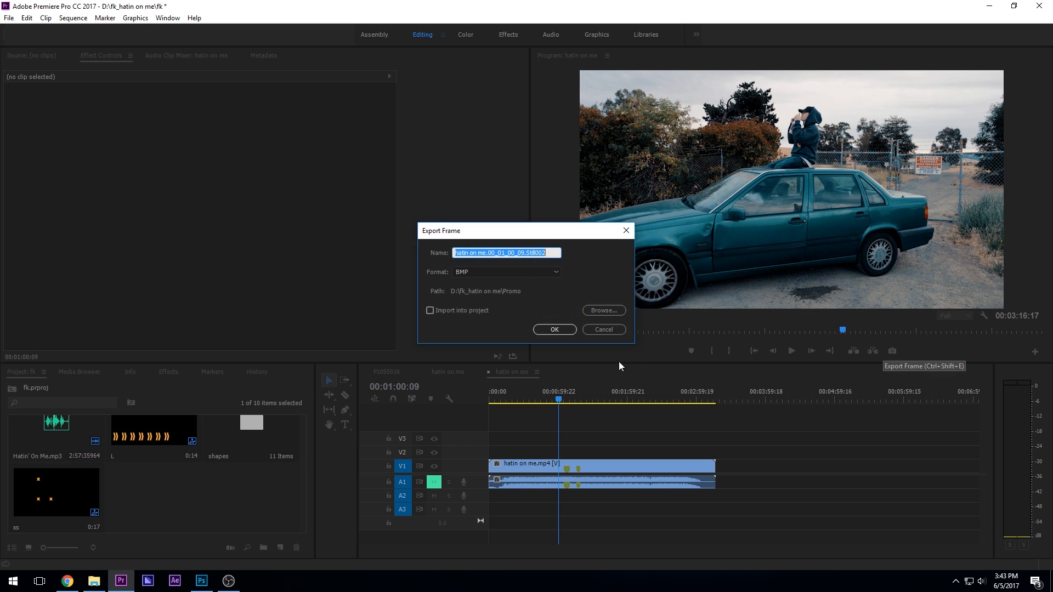
mouse_move(505, 292)
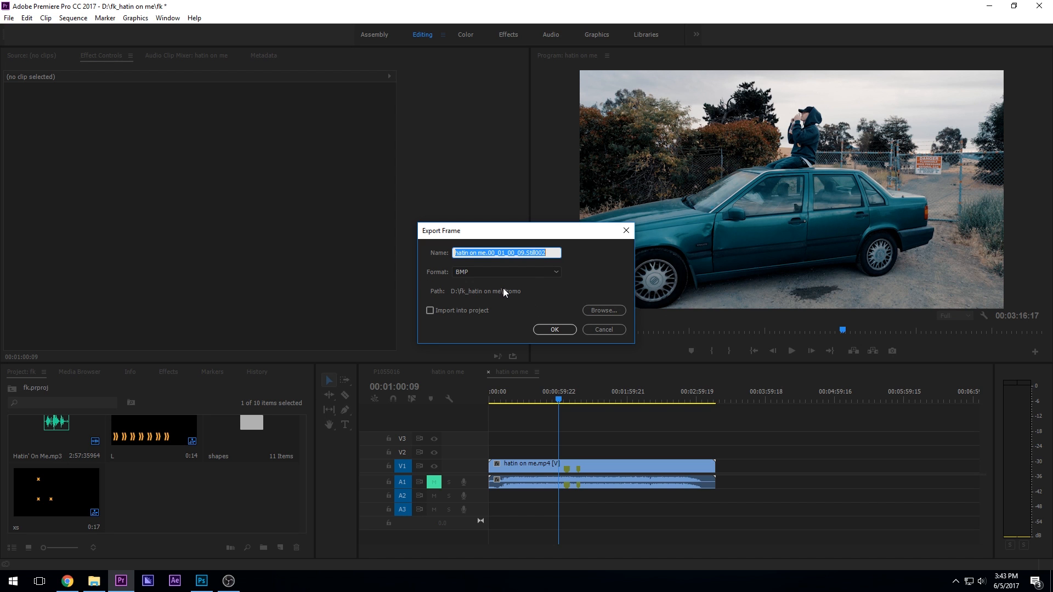
click(603, 330)
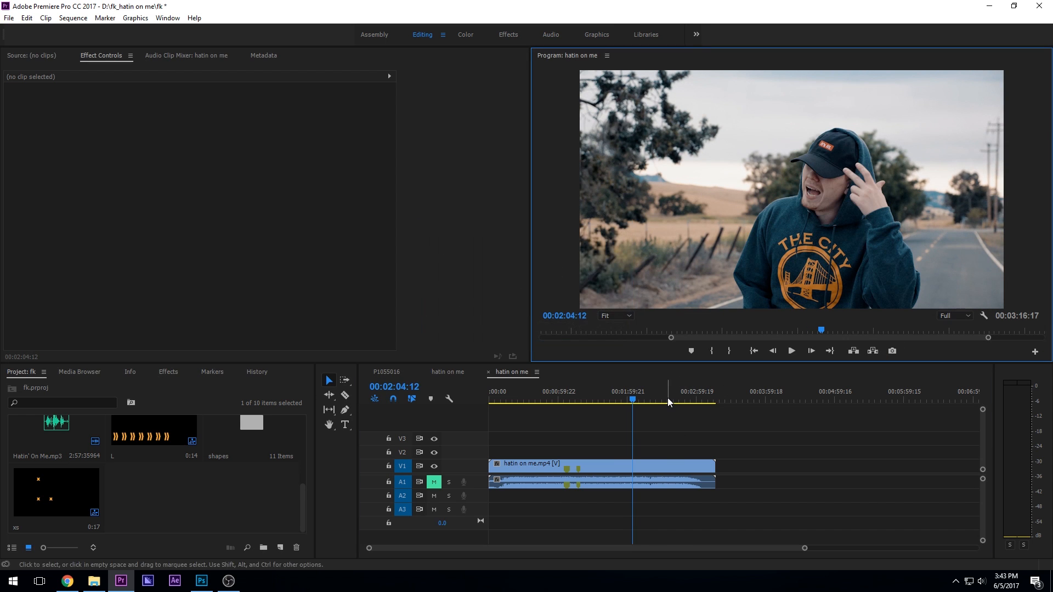
- Scrub through later shots to the end credits and export the microphone studio frame
click(659, 400)
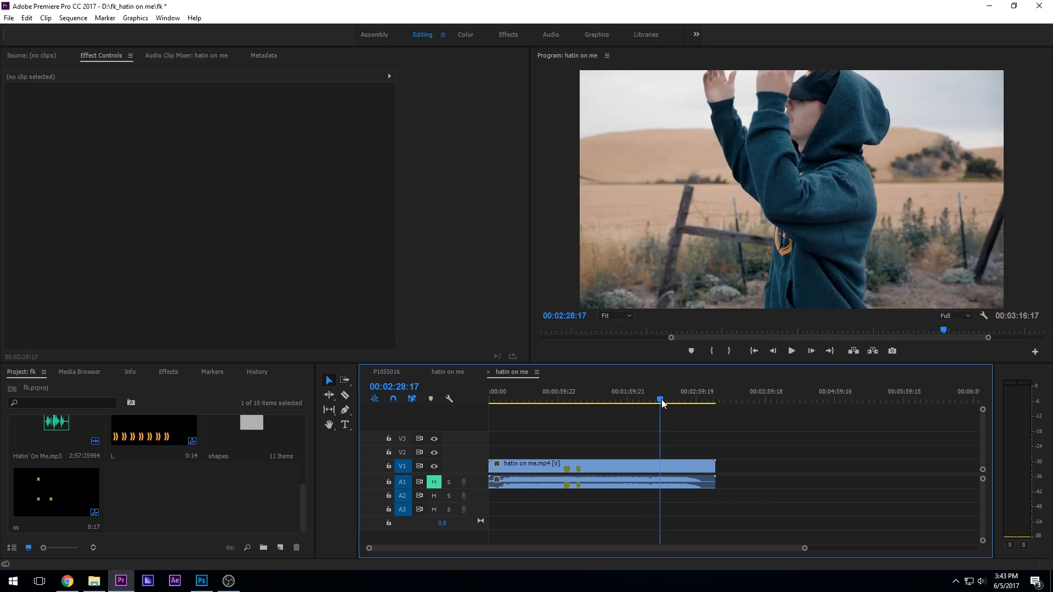
click(661, 400)
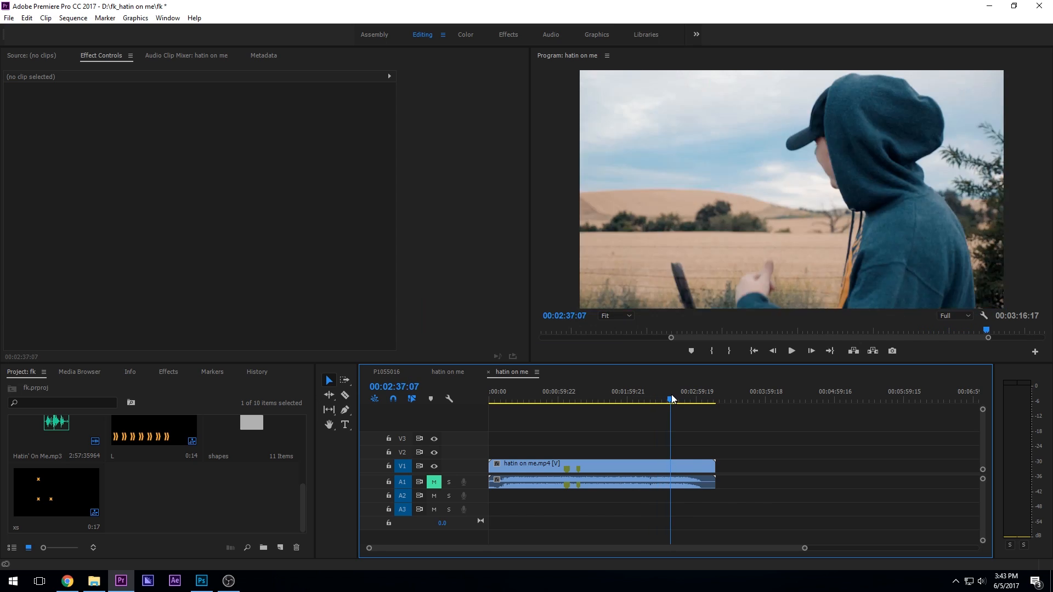
click(684, 400)
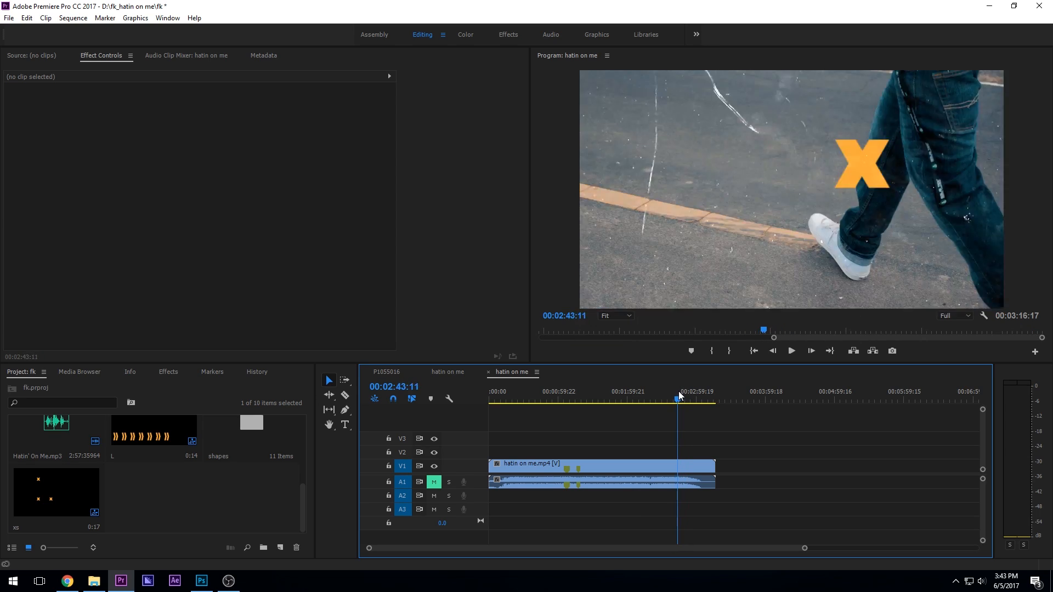
click(689, 392)
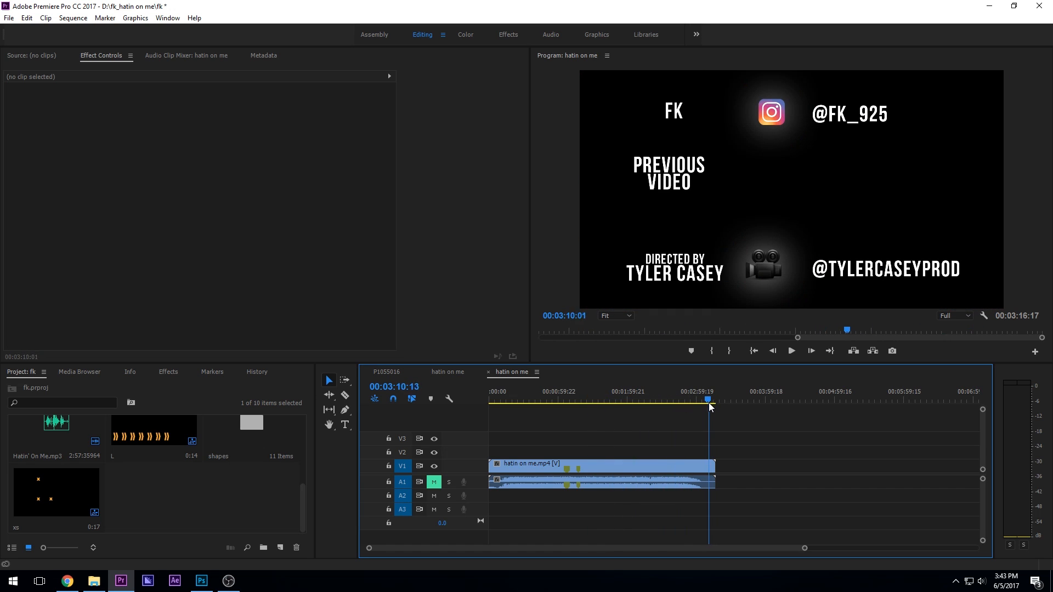
click(691, 401)
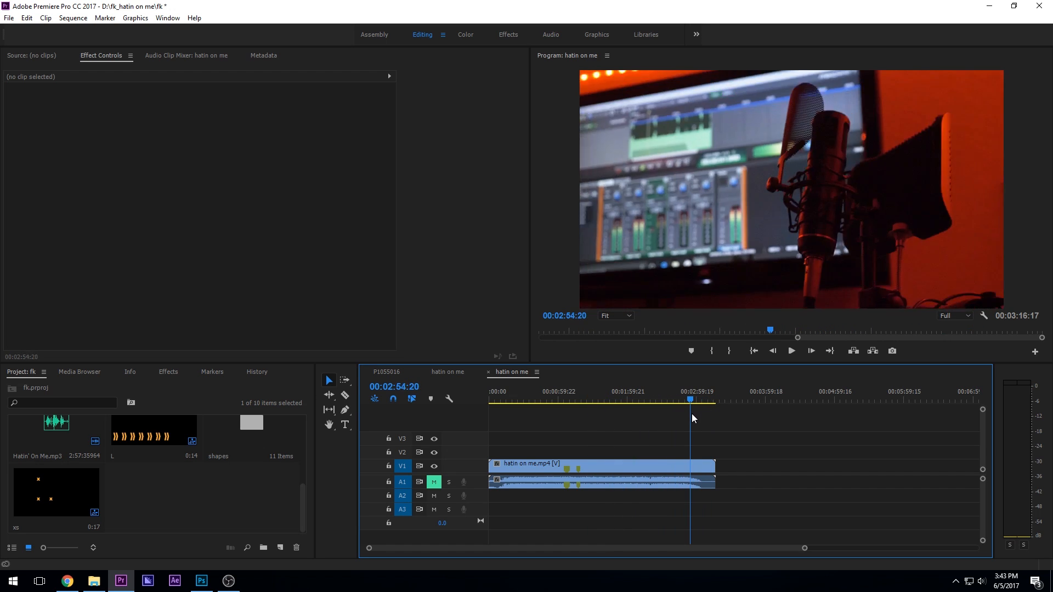
click(892, 350)
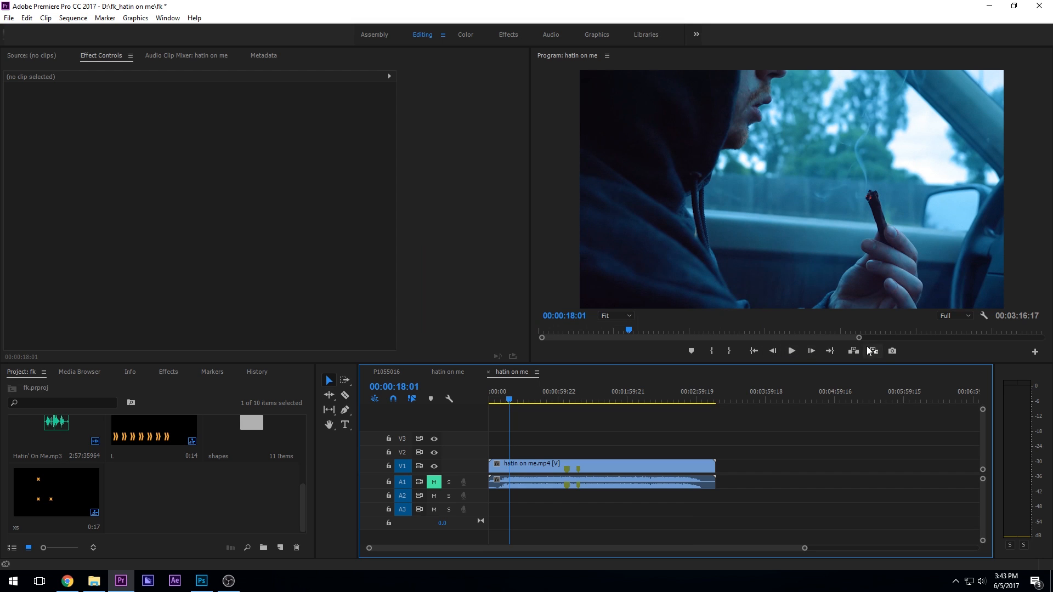
- Export the car-interior shot as another BMP still into Promo
click(727, 400)
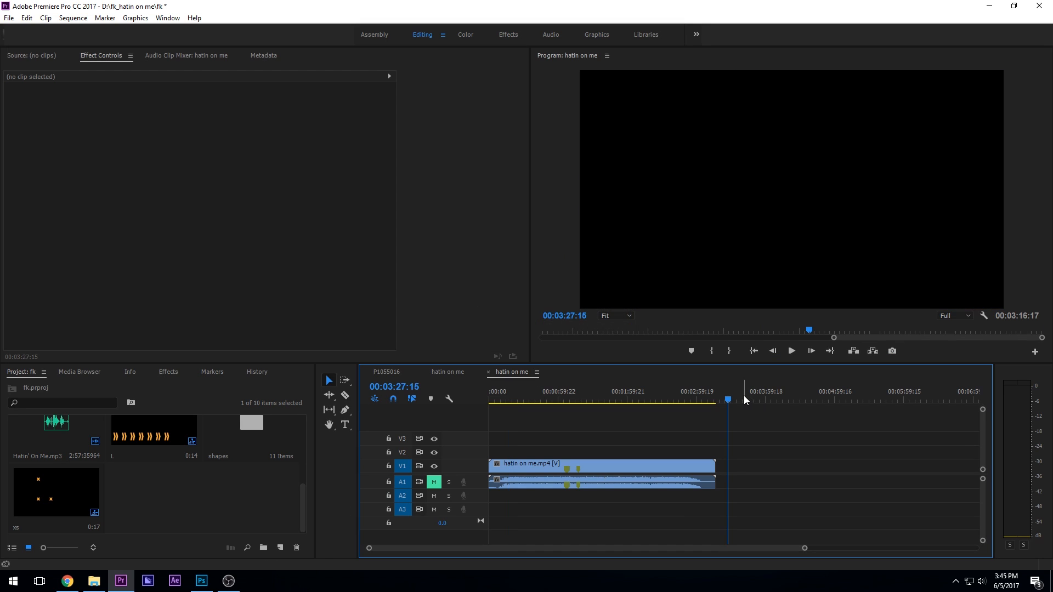
click(893, 351)
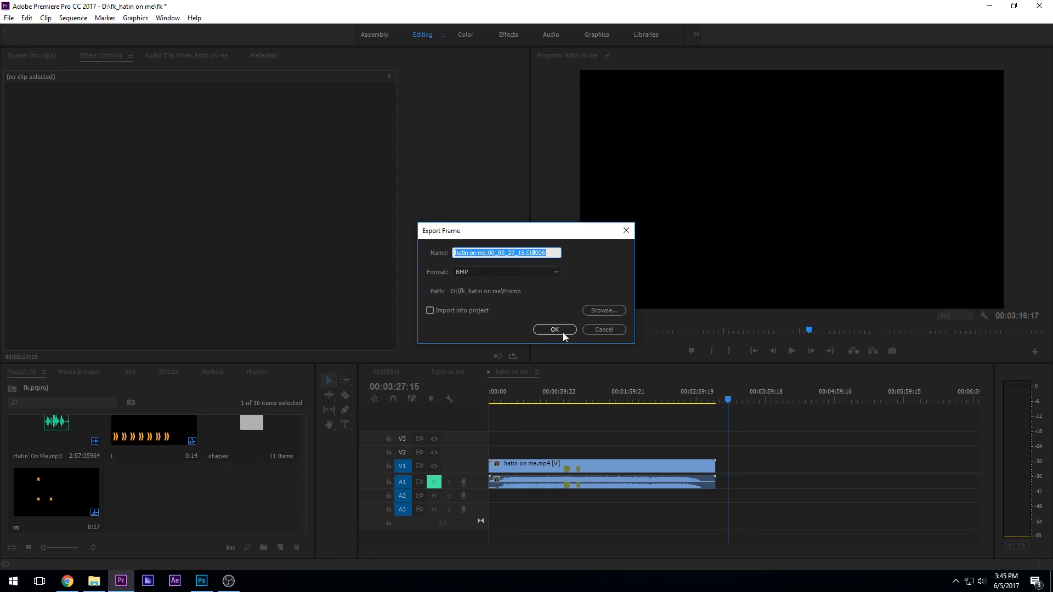
click(554, 330)
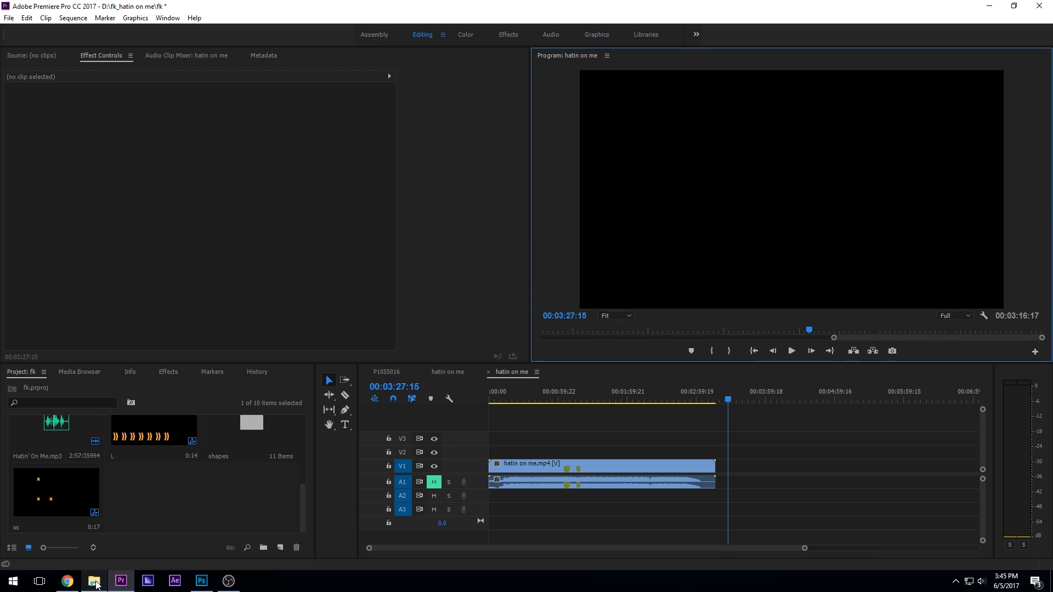
- Browse the Promo folder of exported stills and pick the newest BMP for Photoshop
click(95, 581)
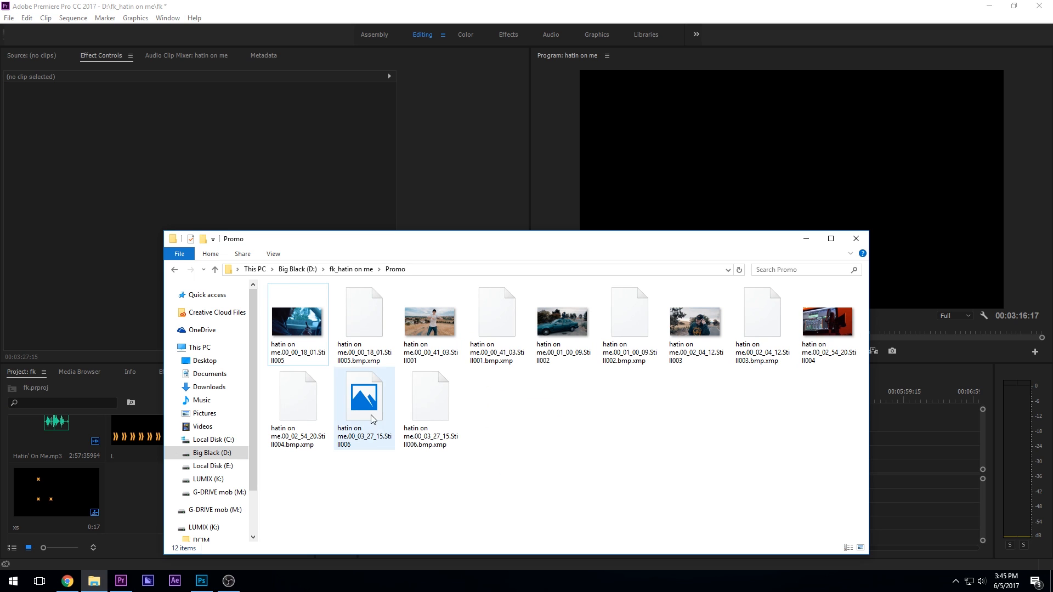
click(363, 396)
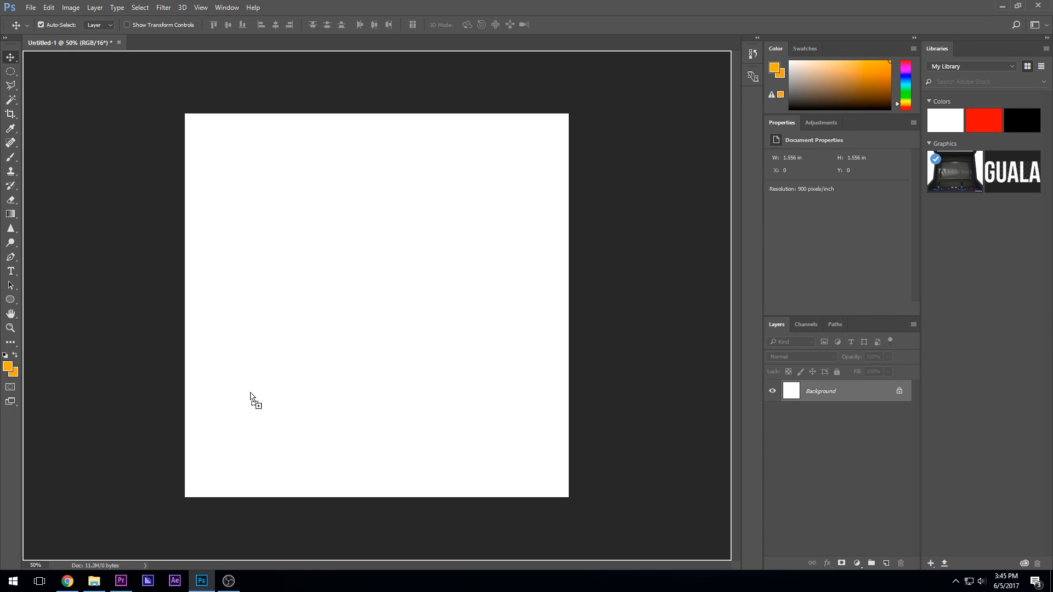
mouse_move(296, 302)
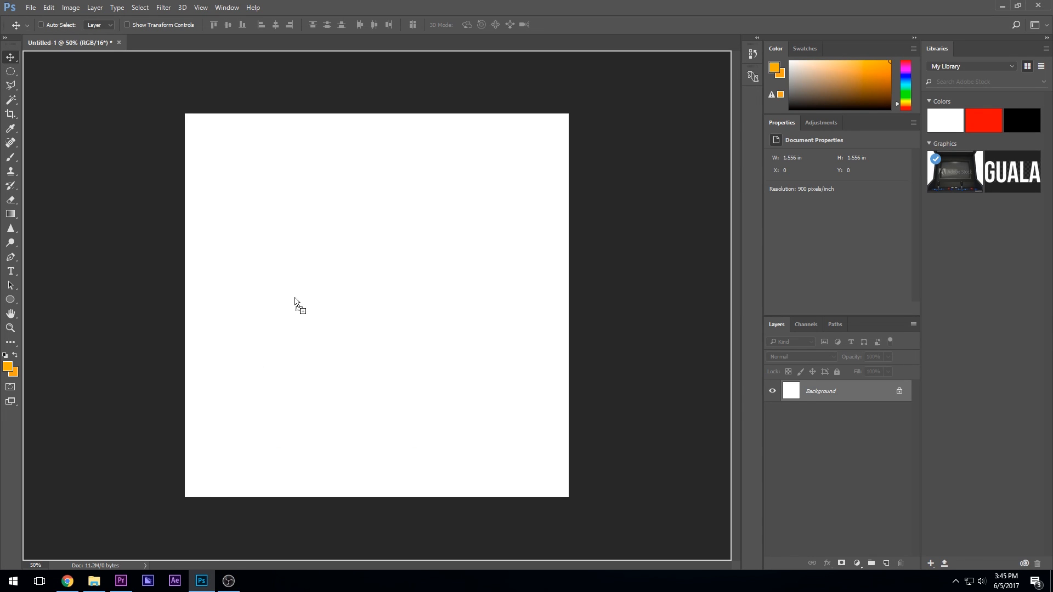
mouse_move(388, 324)
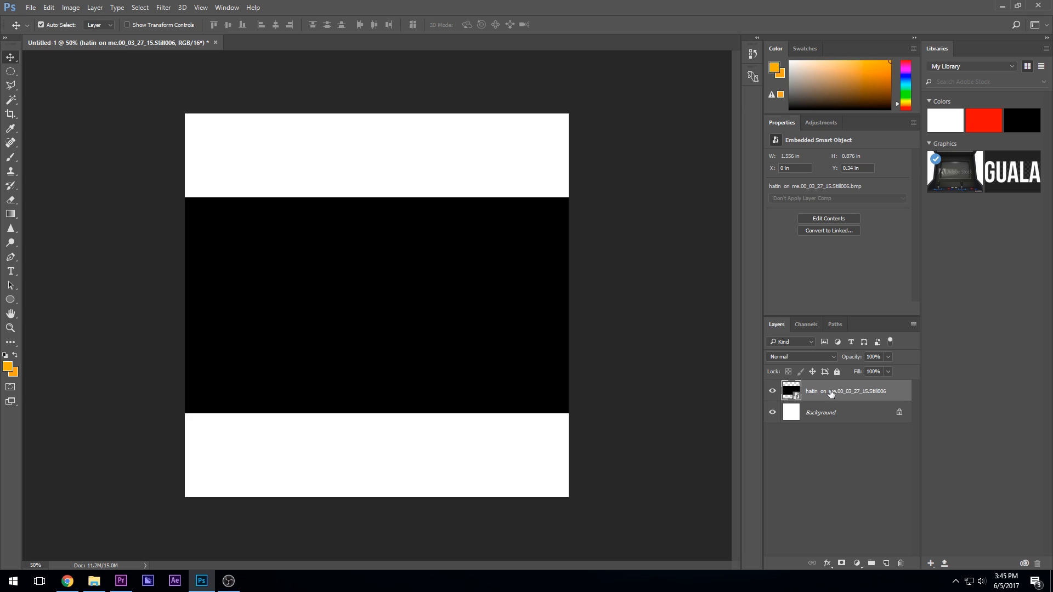
mouse_move(822, 391)
text(Video Layer)
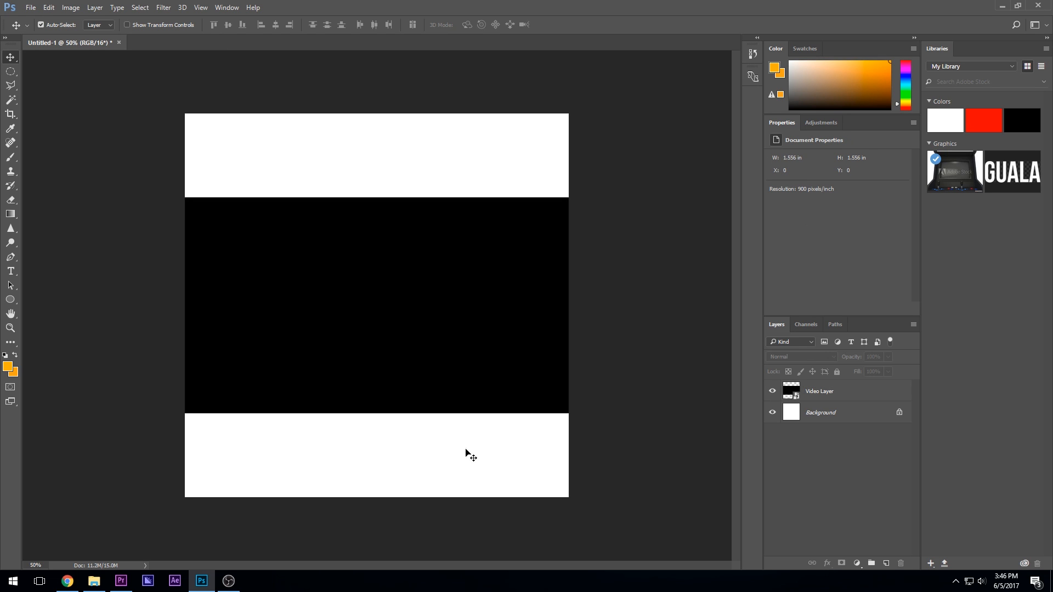
mouse_move(278, 260)
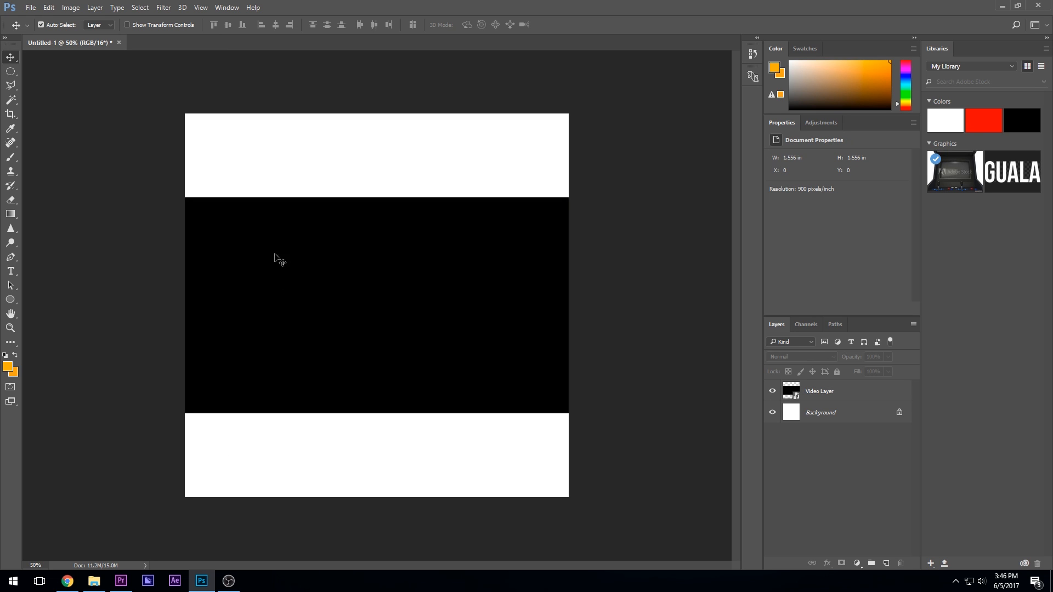
- Return to the stills folder after placing the black band as the Video Layer
click(93, 581)
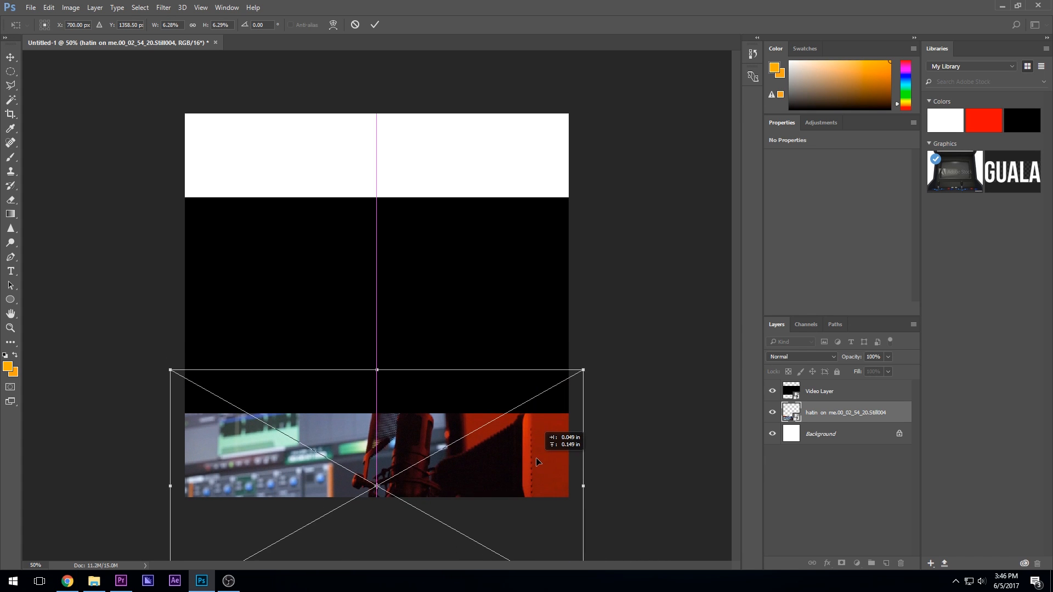
- Transform the Still004 microphone still to fit the bottom strip, then return to the stills folder
drag(170, 371, 113, 343)
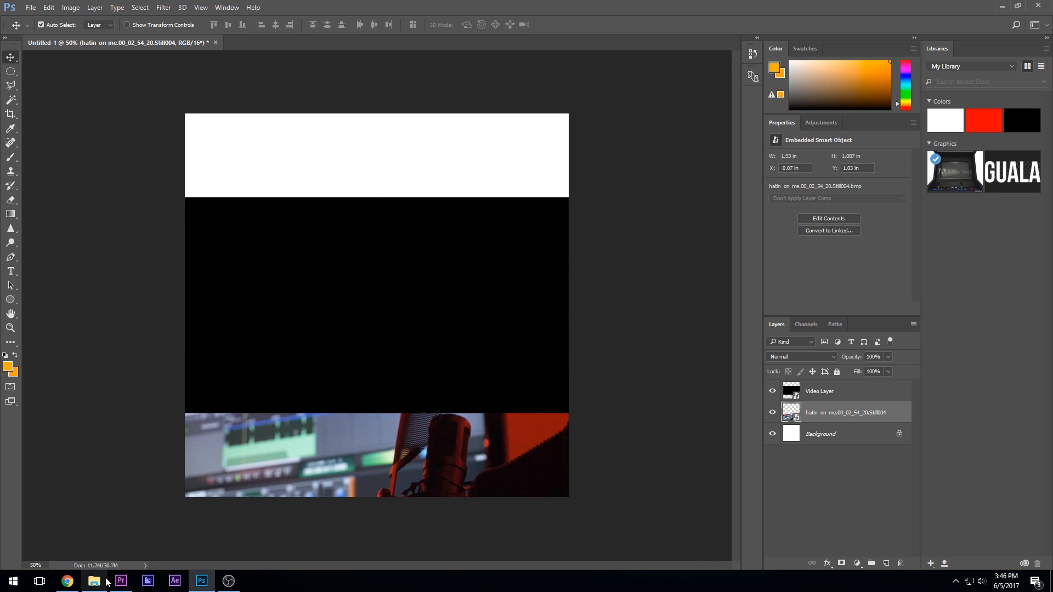
click(94, 581)
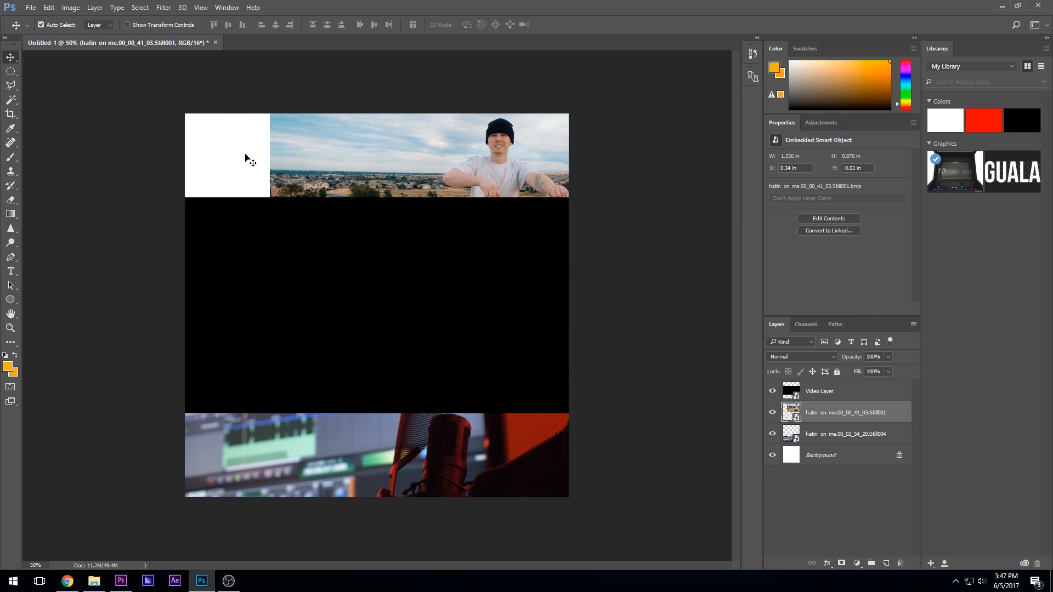
- Place the car-interior still and transform it into the top-left area beside the beanie portrait
click(93, 581)
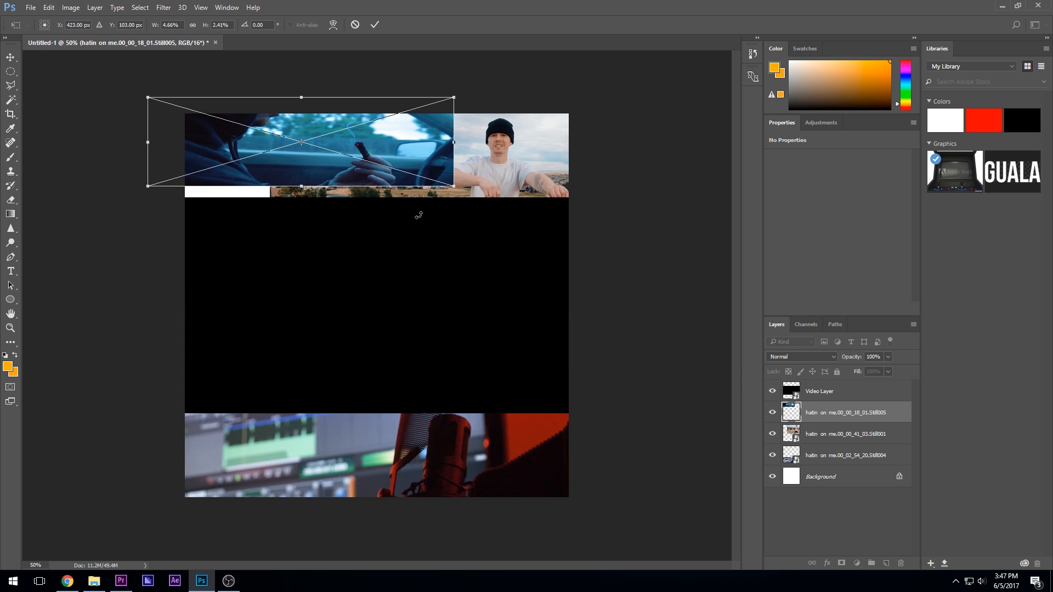
drag(300, 150, 297, 166)
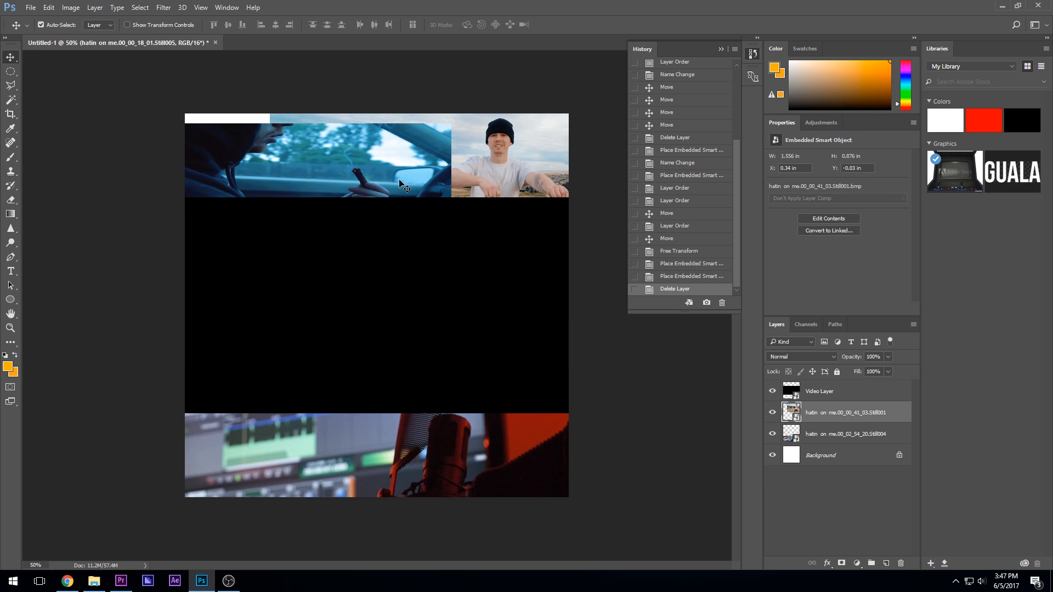
click(94, 580)
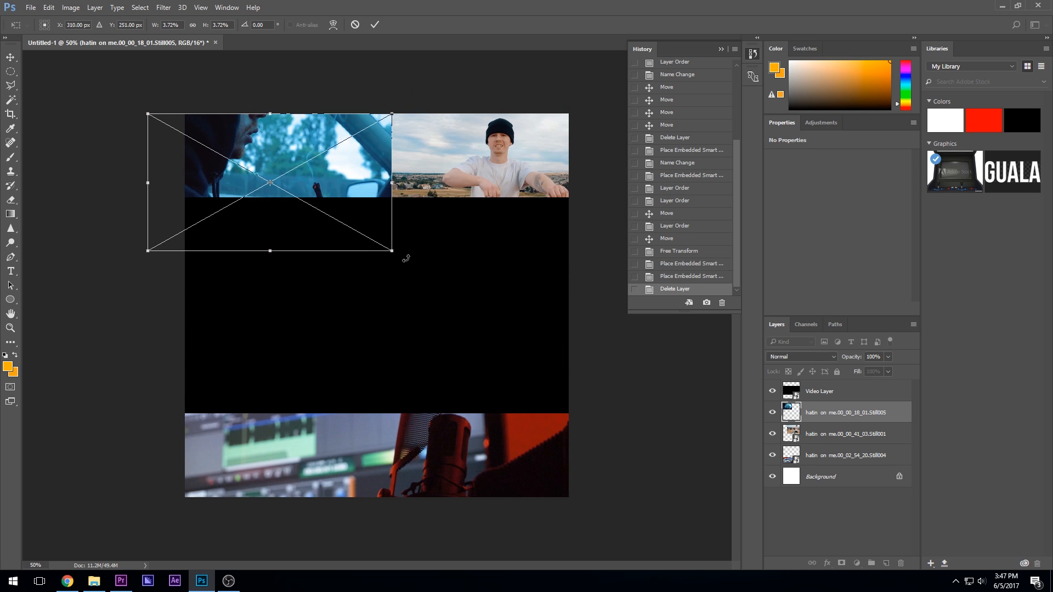
drag(392, 251, 368, 237)
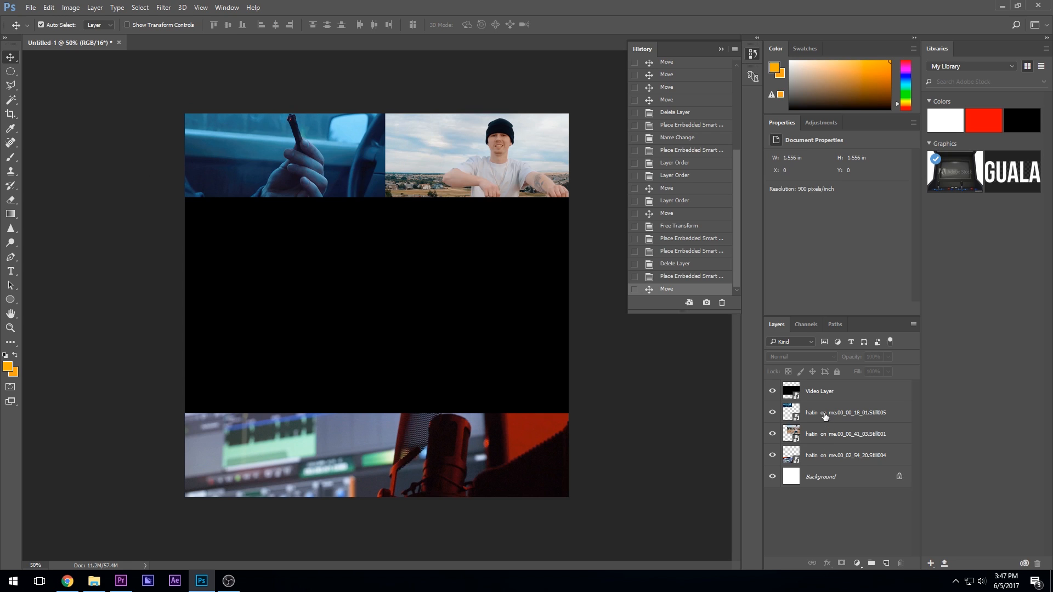
- Mask the Still005 car layer with a black-to-white gradient so it fades into the portrait
click(853, 413)
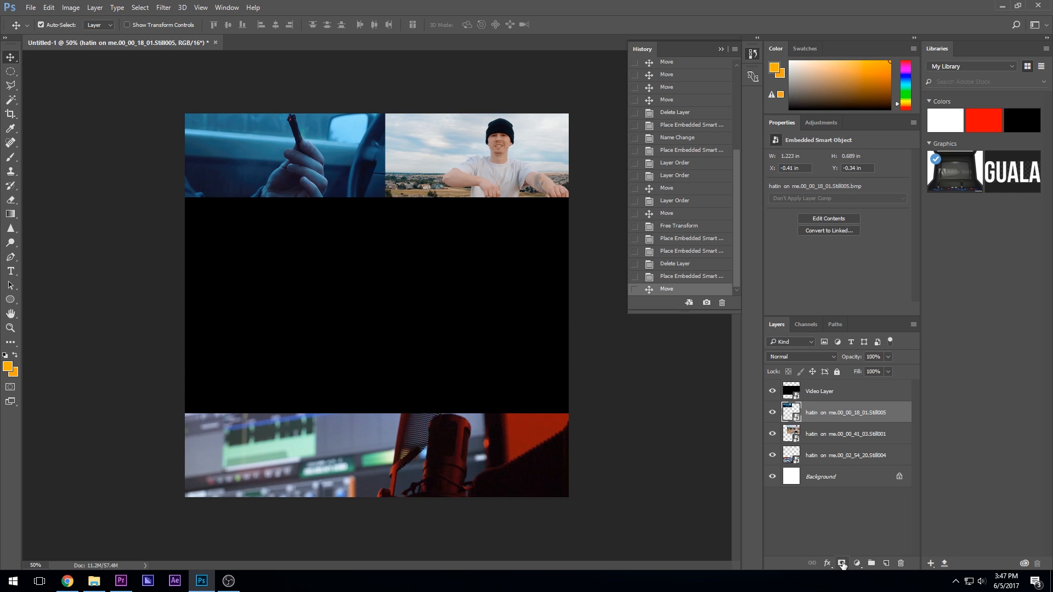
click(840, 563)
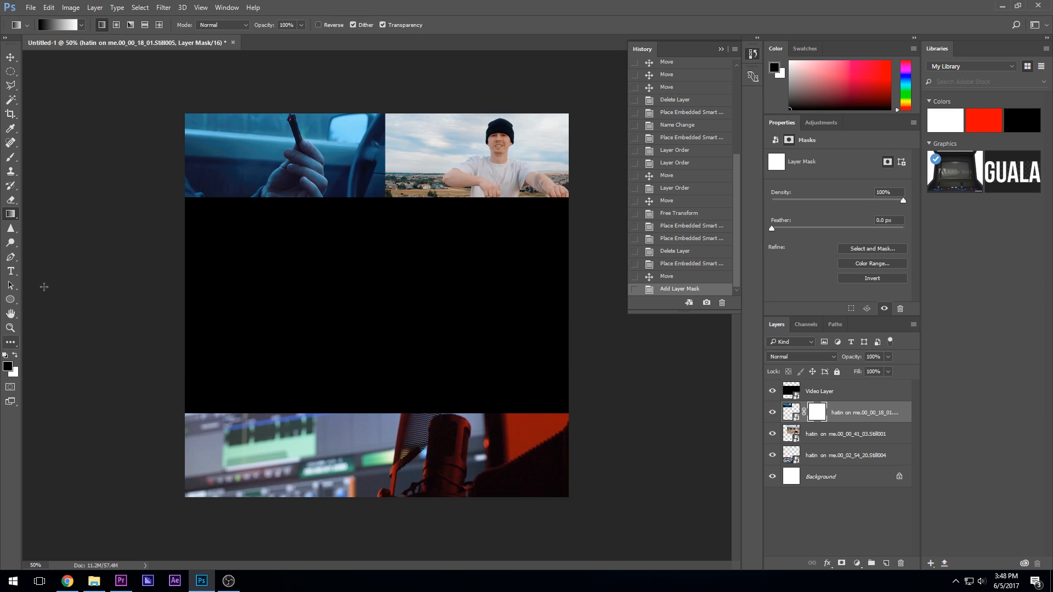
mouse_move(338, 168)
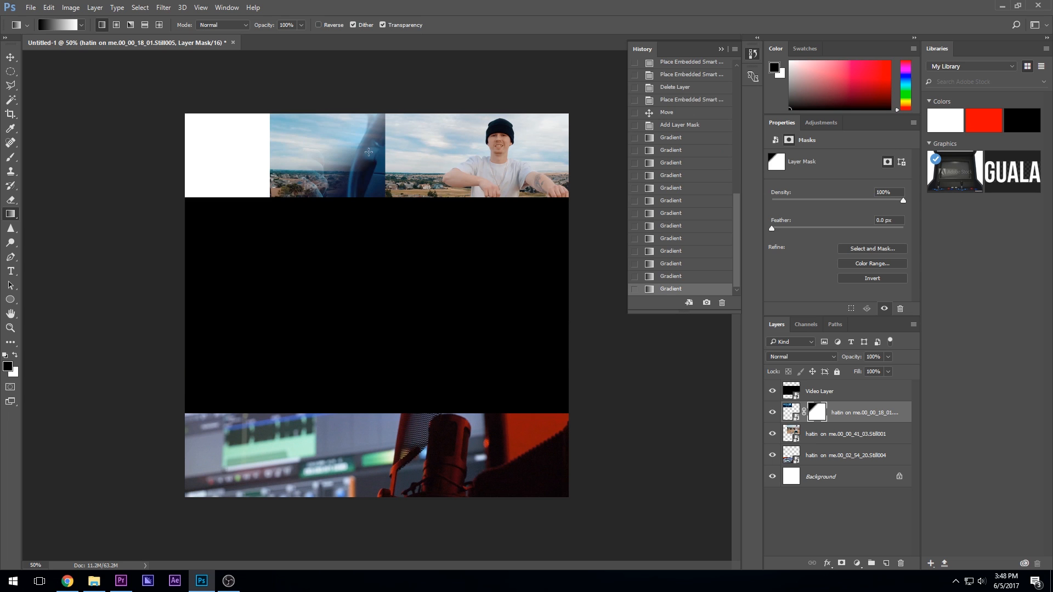
click(11, 272)
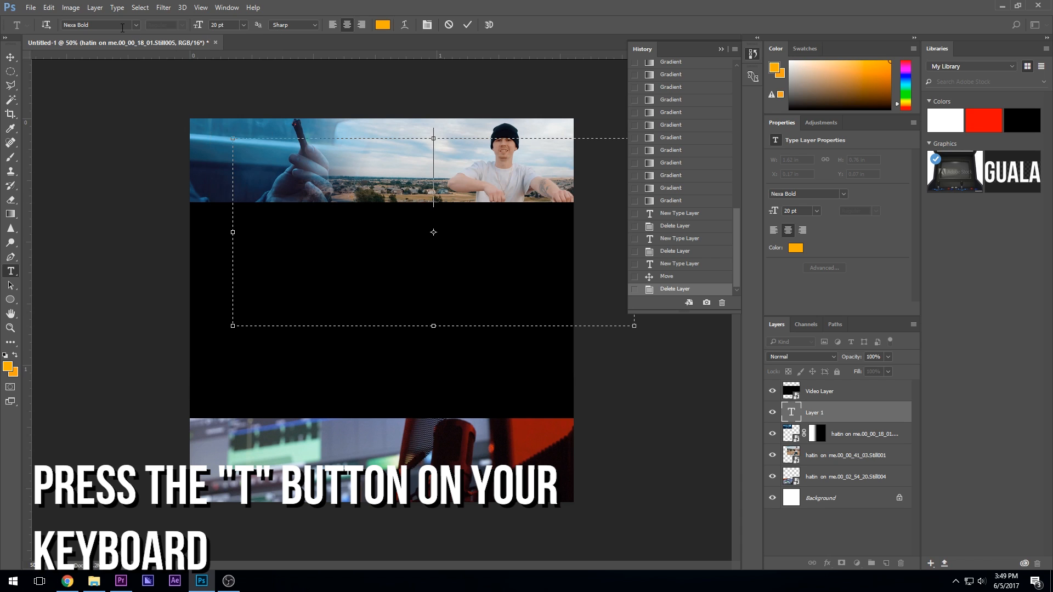
- Type 'FK HATIN ON ME' in Bebas Neue at 10 pt and centre it over the top strip
click(101, 24)
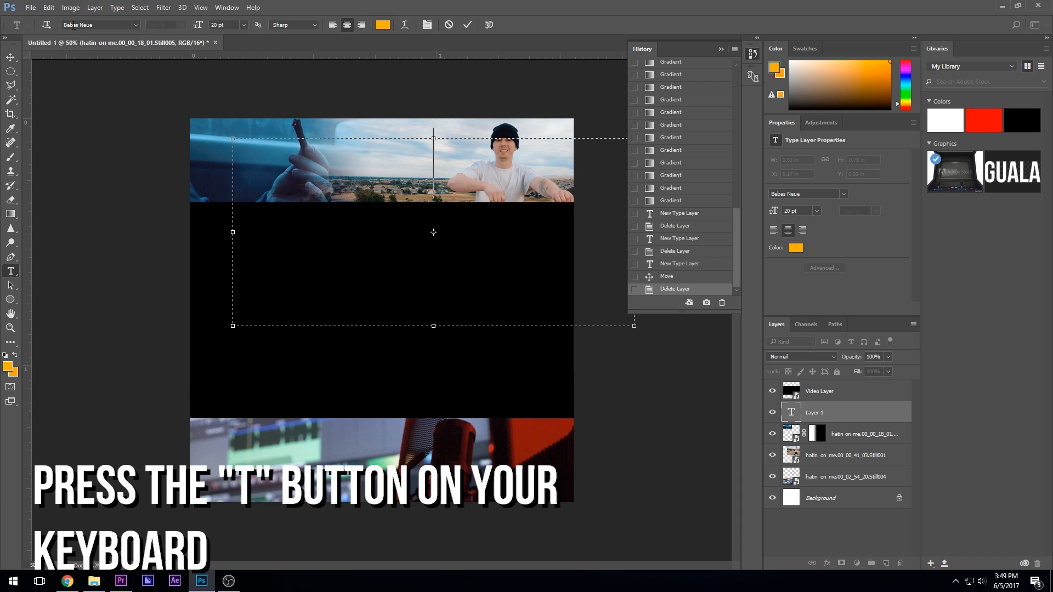
click(242, 25)
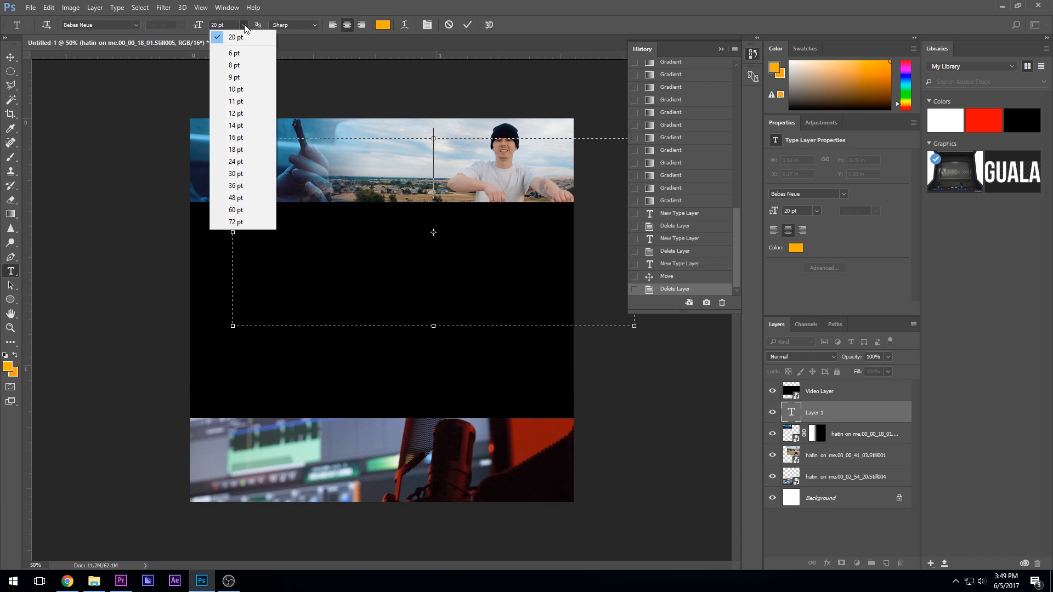
click(236, 89)
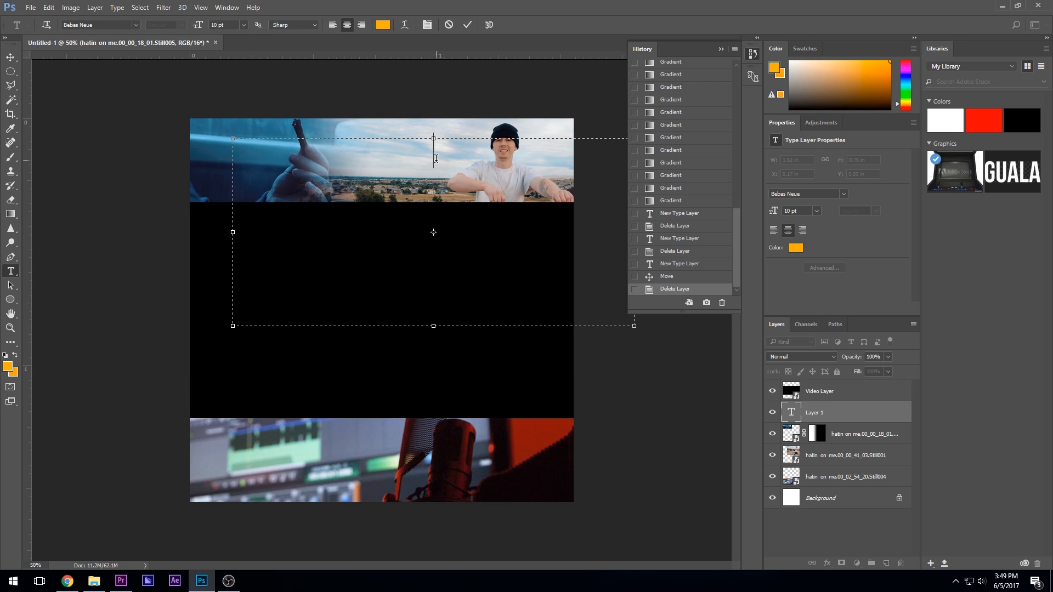
text(F)
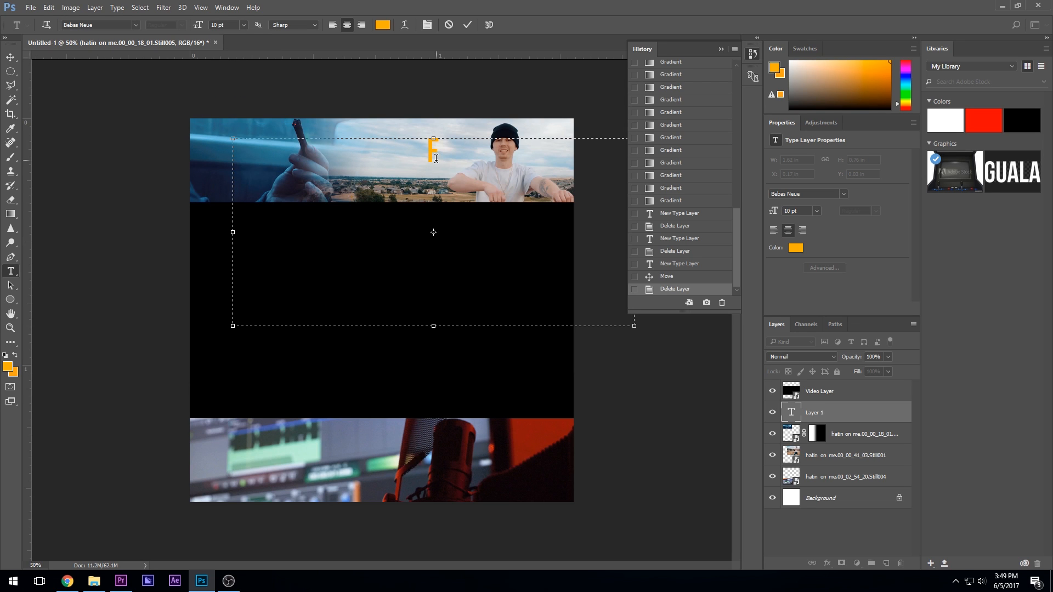
text(K)
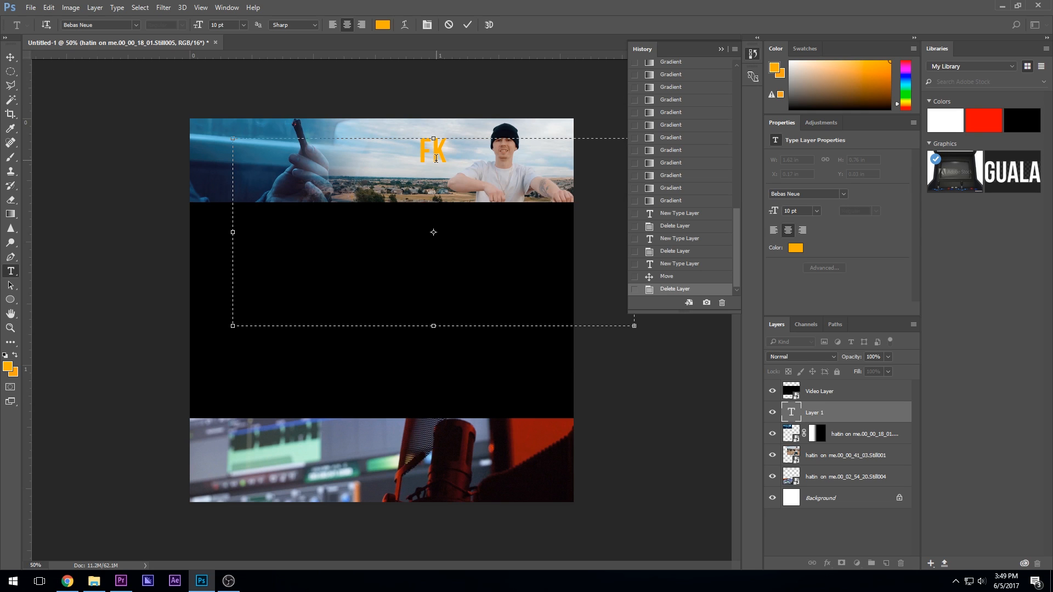
mouse_move(488, 156)
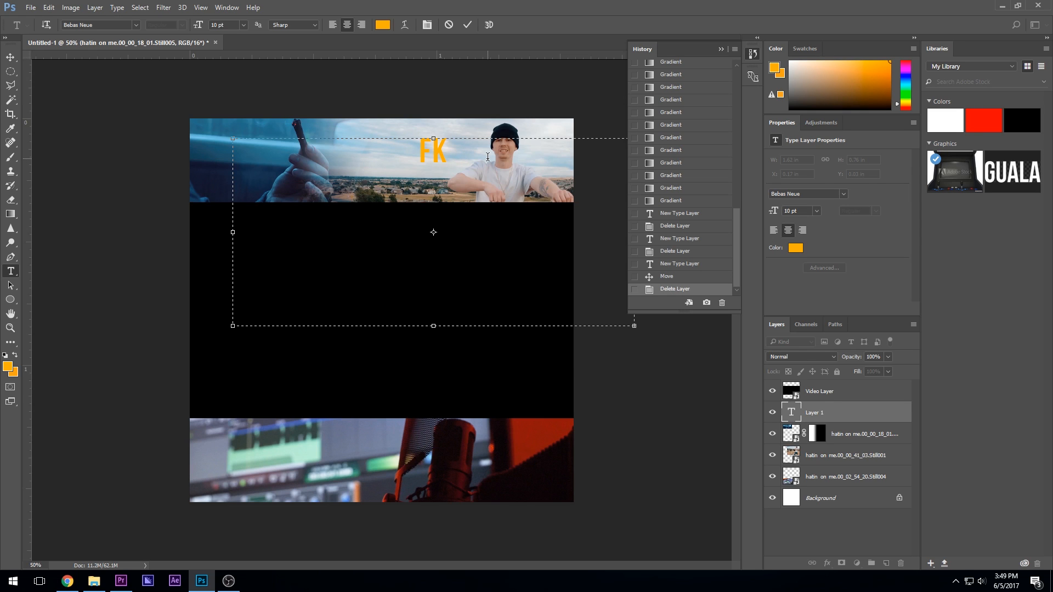
click(454, 151)
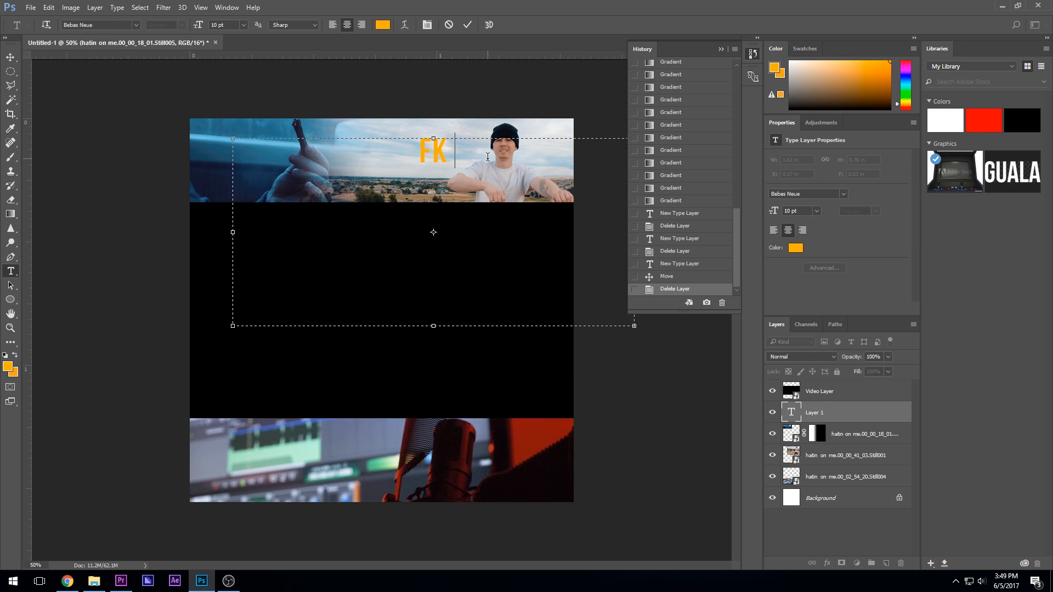
text(HATIN ON ME)
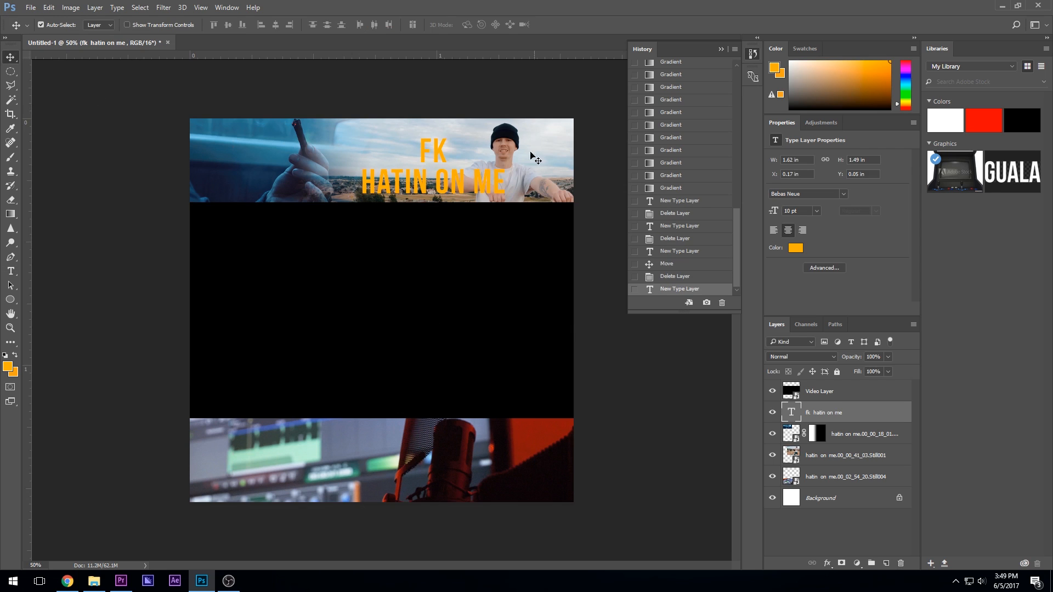
drag(530, 155, 433, 171)
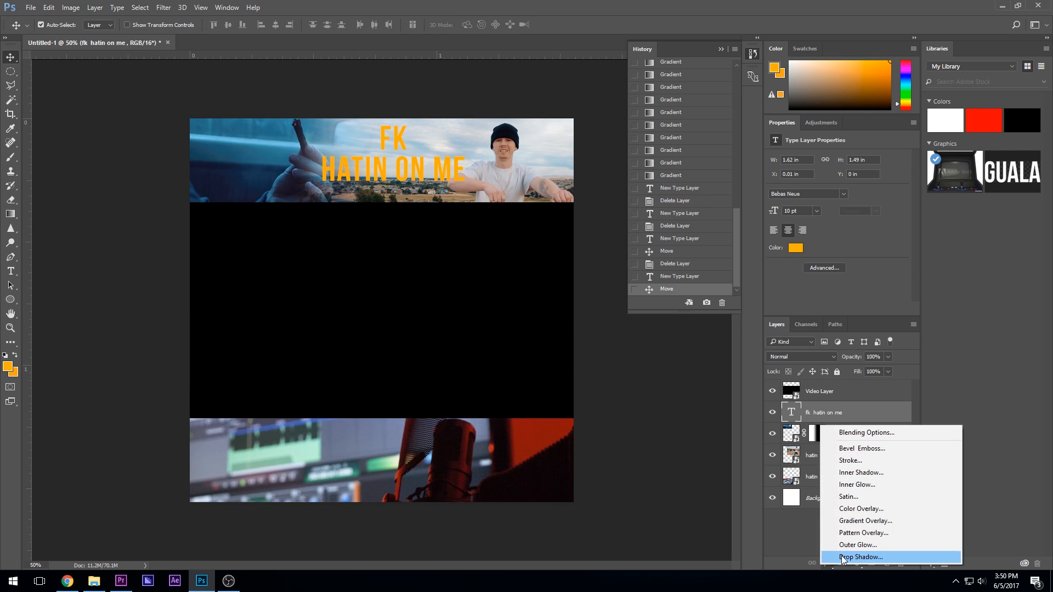
- Apply a drop shadow with adjusted distance to the title, then begin typing 'DIRECTED BY'
click(861, 557)
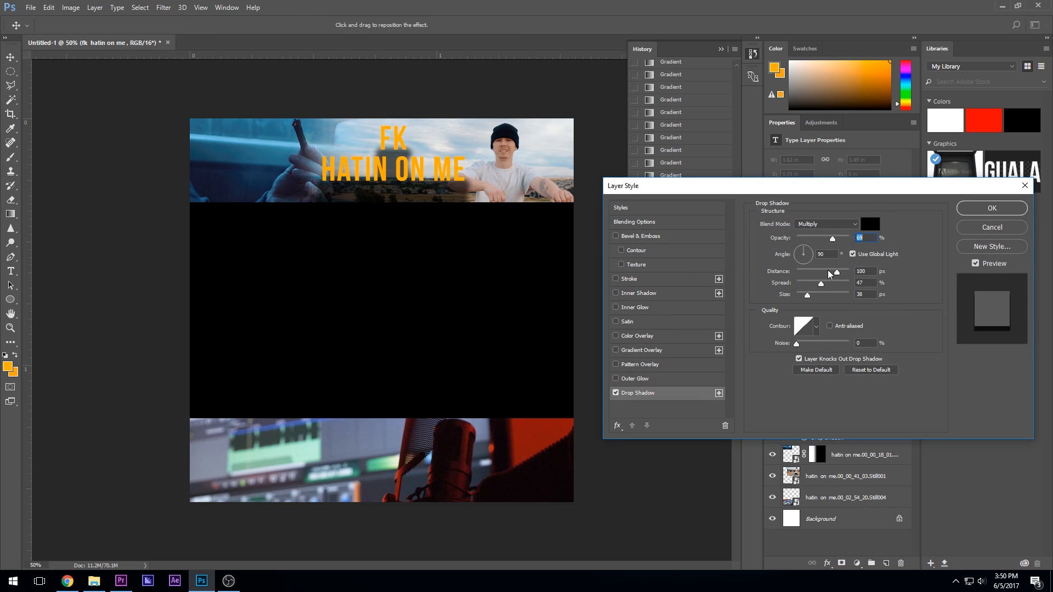
drag(855, 271, 804, 271)
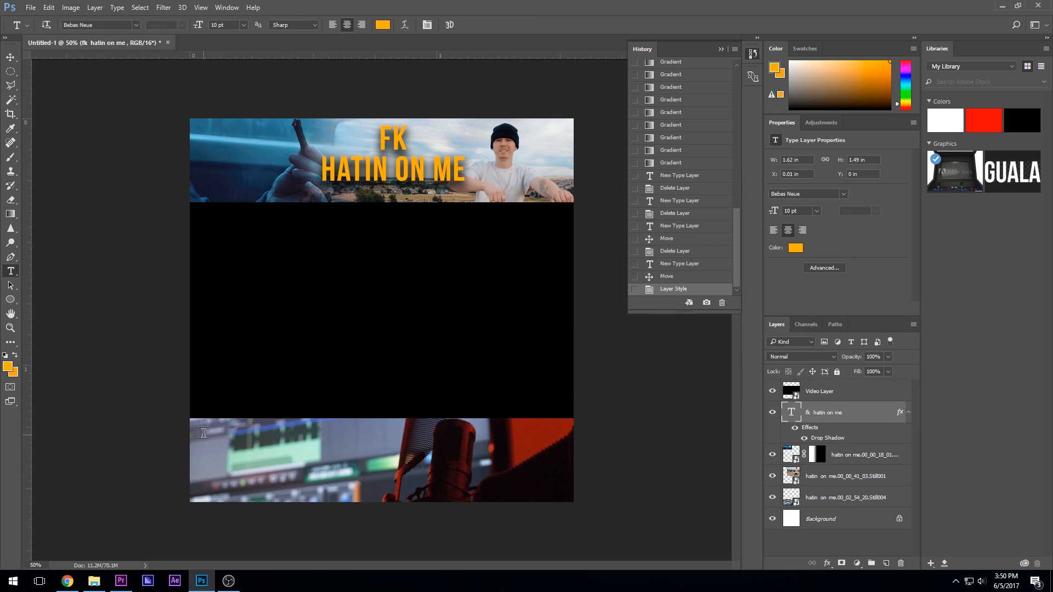
text(DIRECTED BY)
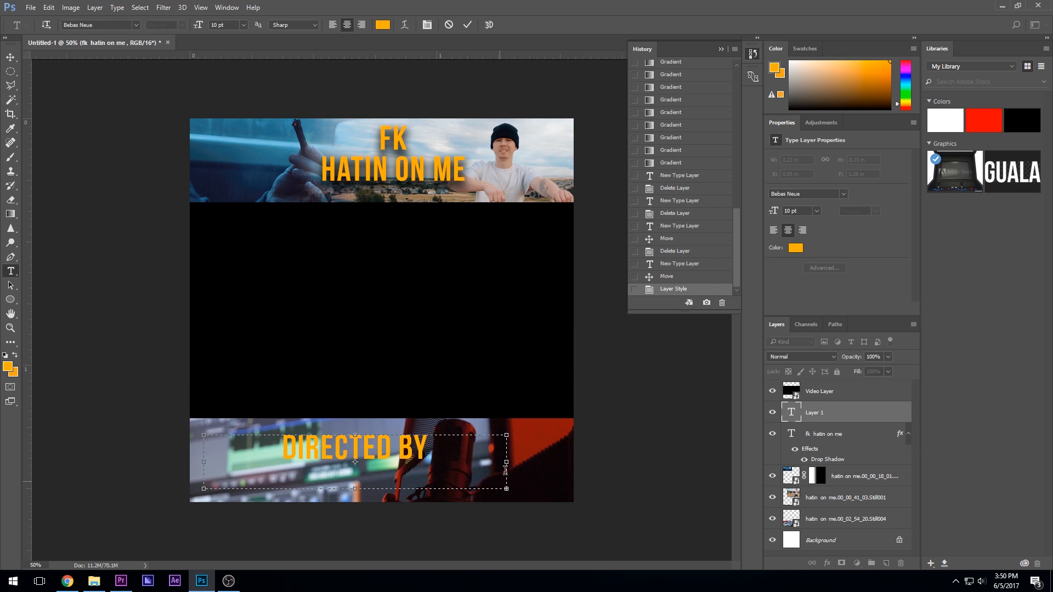
- Add the orange 'DIRECTED BY TYLER CASEY' text over the bottom banner still
text(TYLER CASEY)
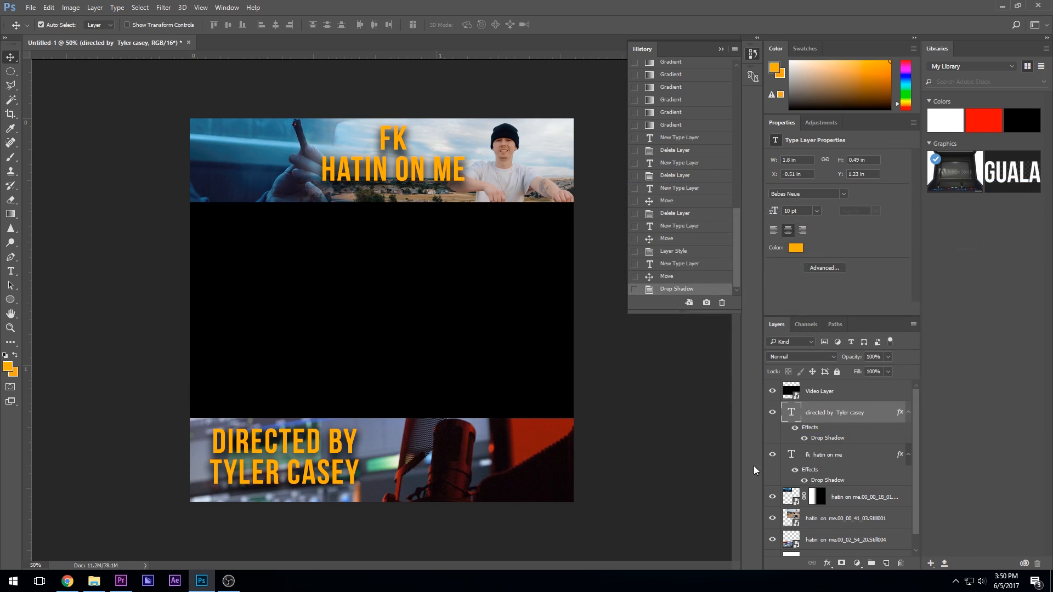
mouse_move(15, 35)
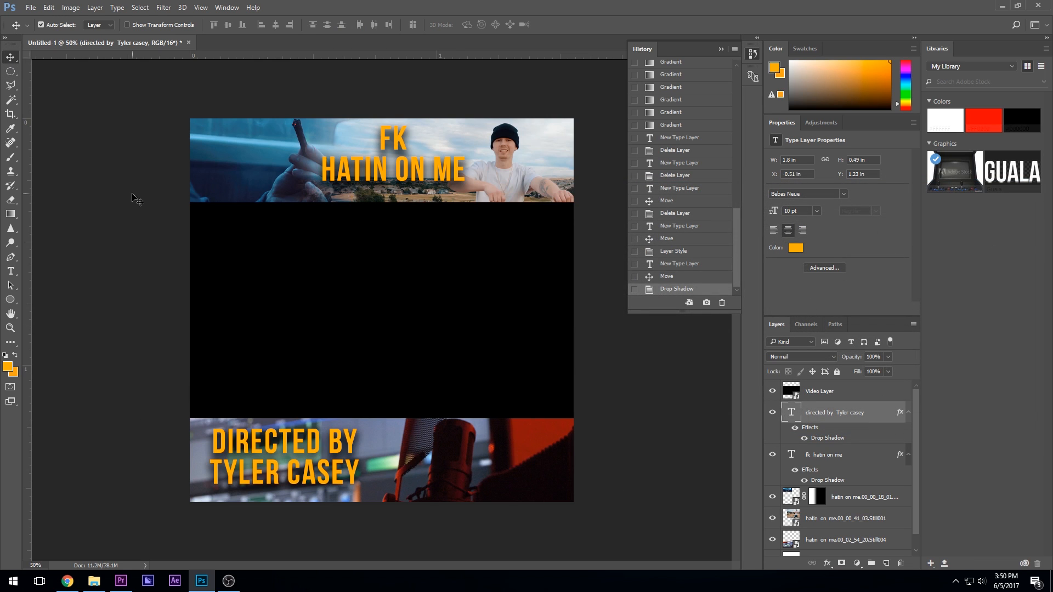
mouse_move(108, 188)
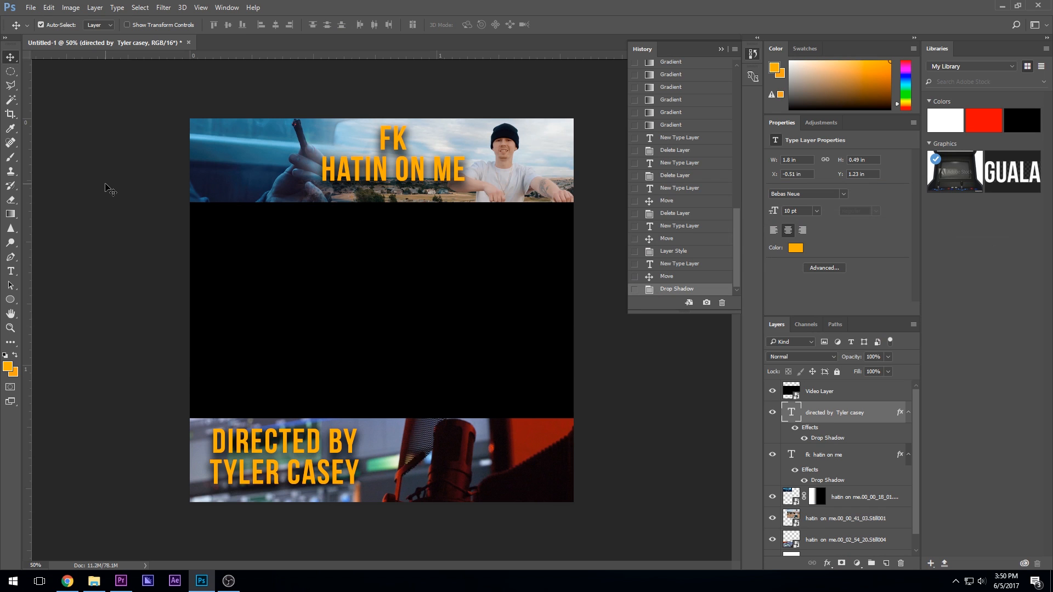
- Save the graphic via Save As as Fk_promo.psd, then switch to Premiere Pro
click(30, 7)
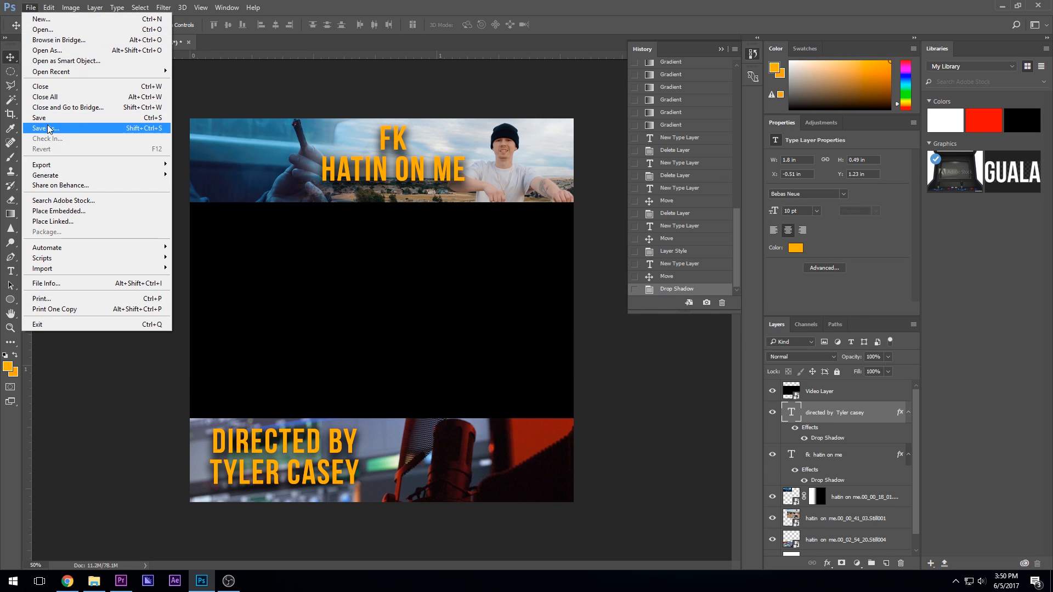
click(48, 129)
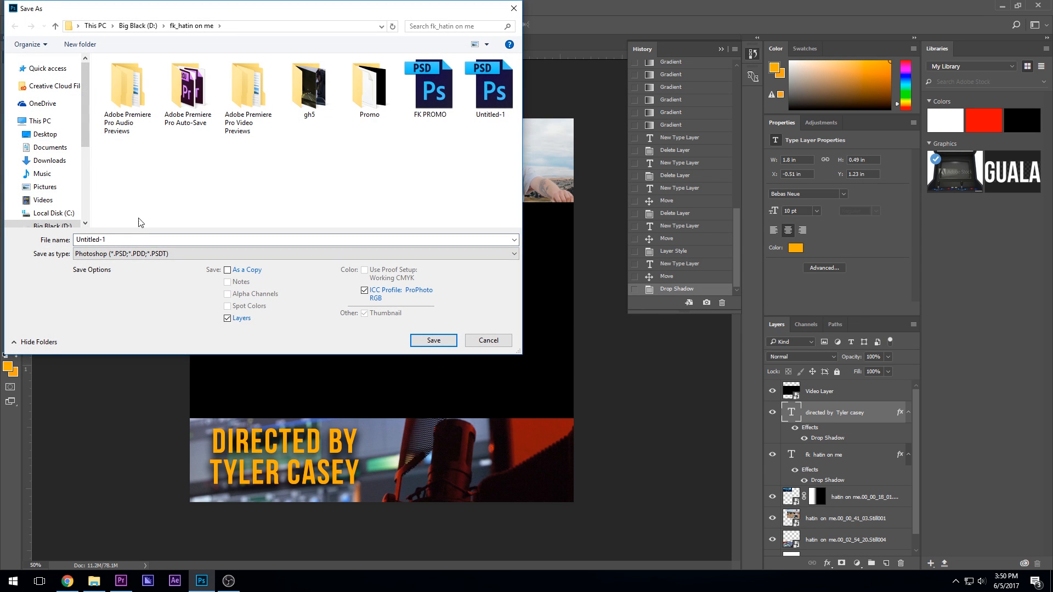
text(Fk)
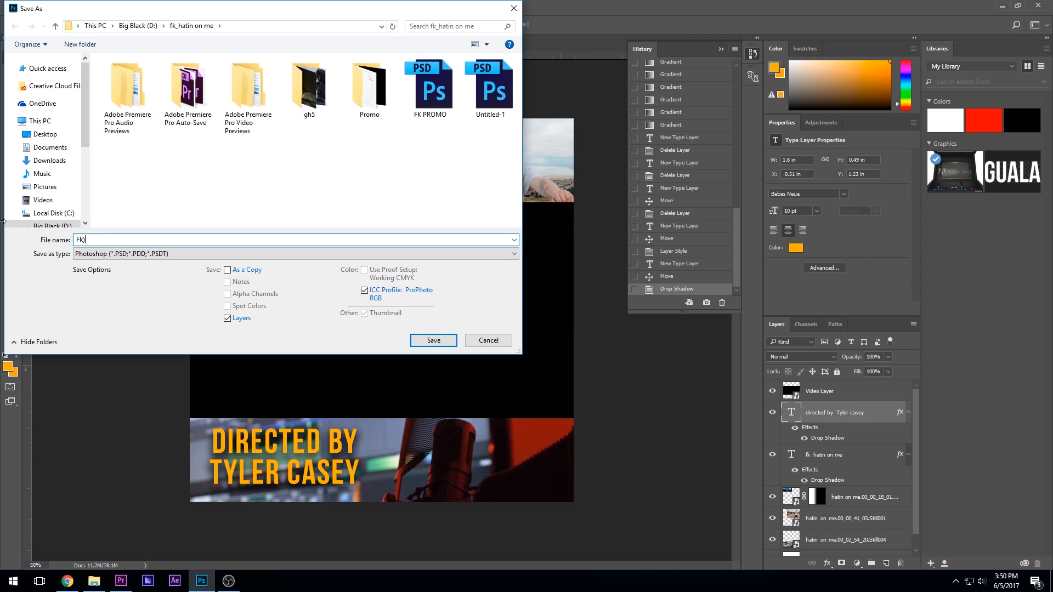
click(514, 253)
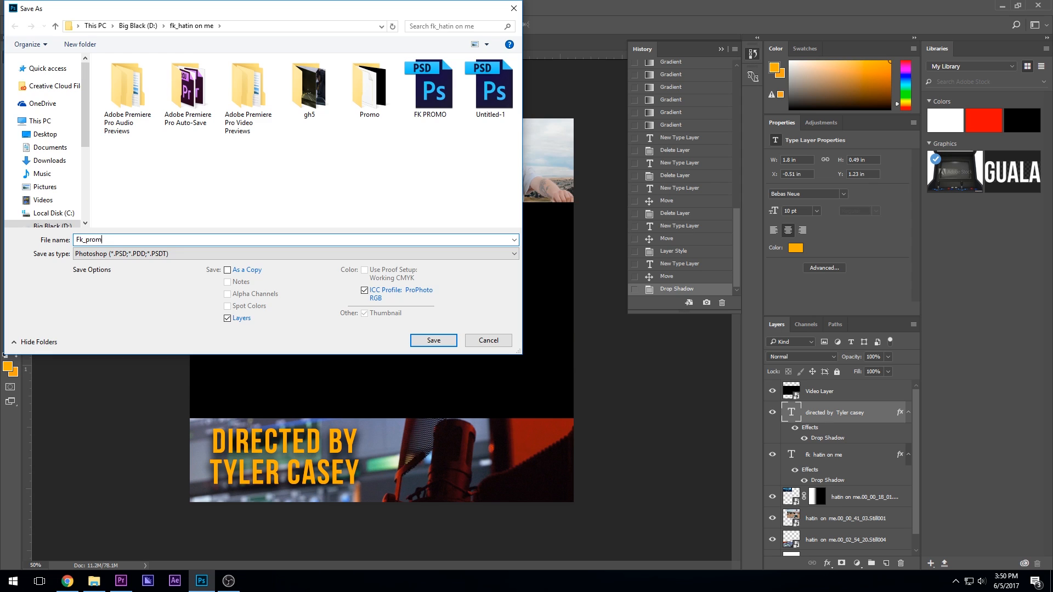
click(433, 341)
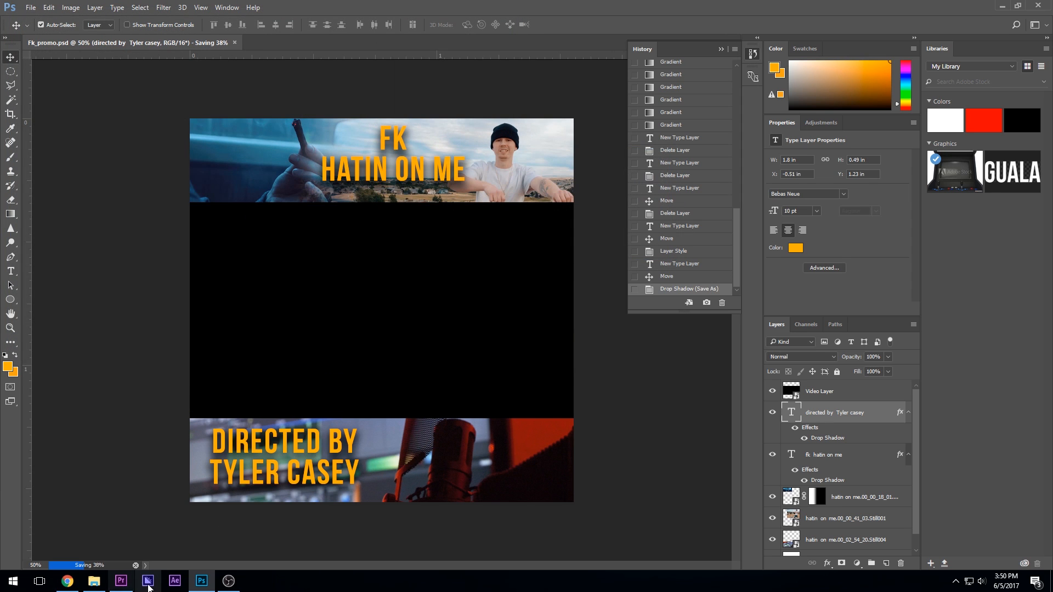
click(120, 581)
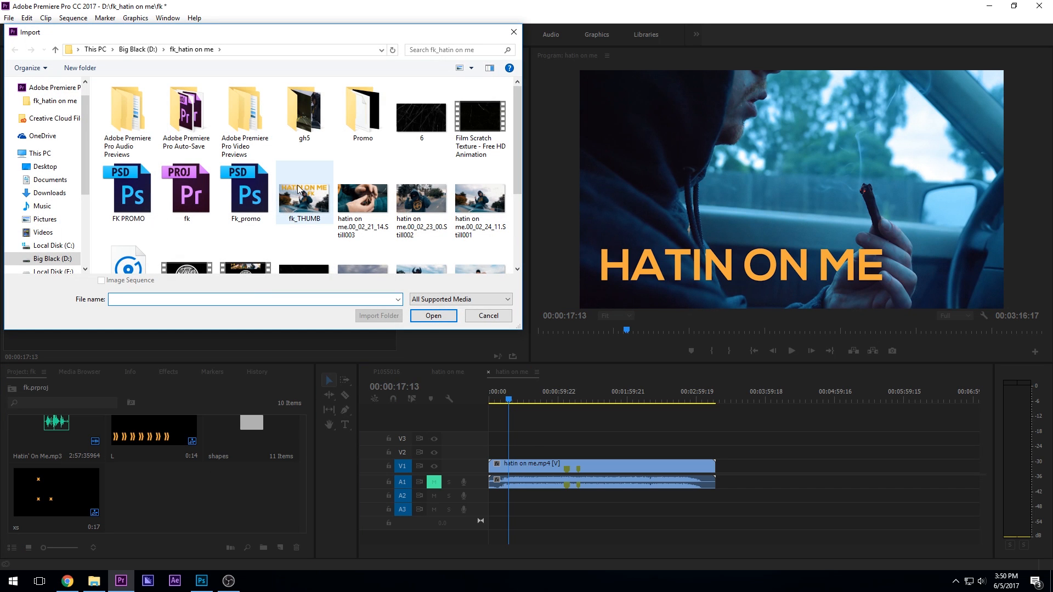
mouse_move(247, 200)
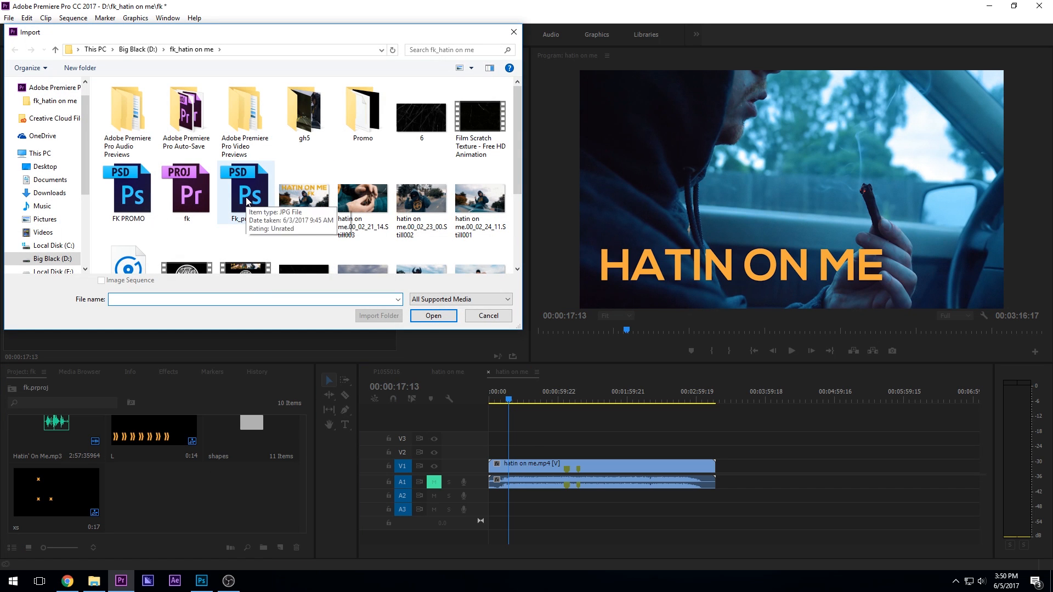
- Import FK PROMO.psd and place it on V2 above the music video clip
click(433, 316)
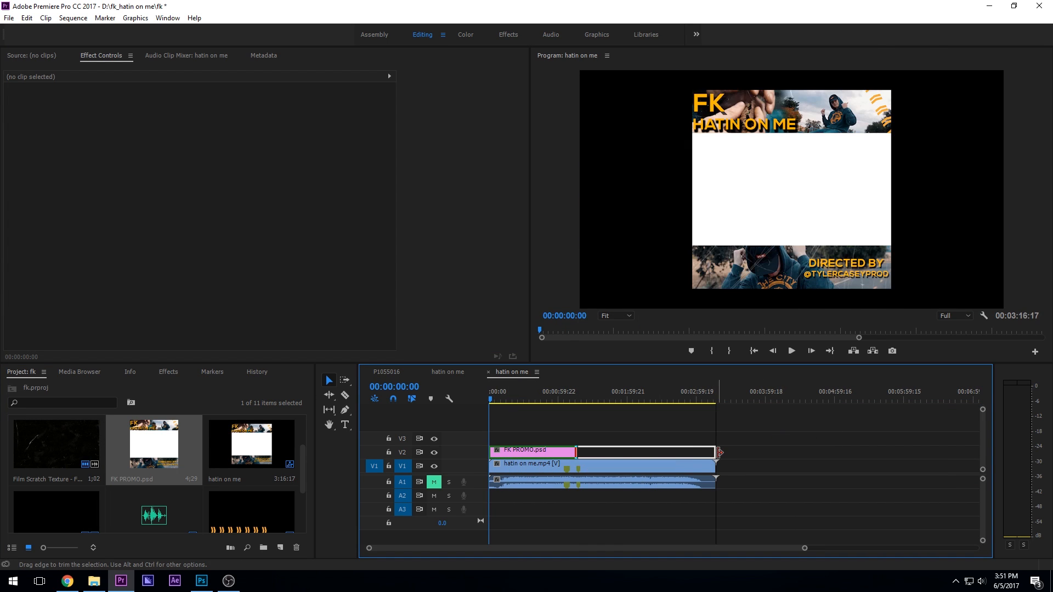
- Extend the FK PROMO clip to full length and move hatin on me.mp4 up to V3
right_click(530, 451)
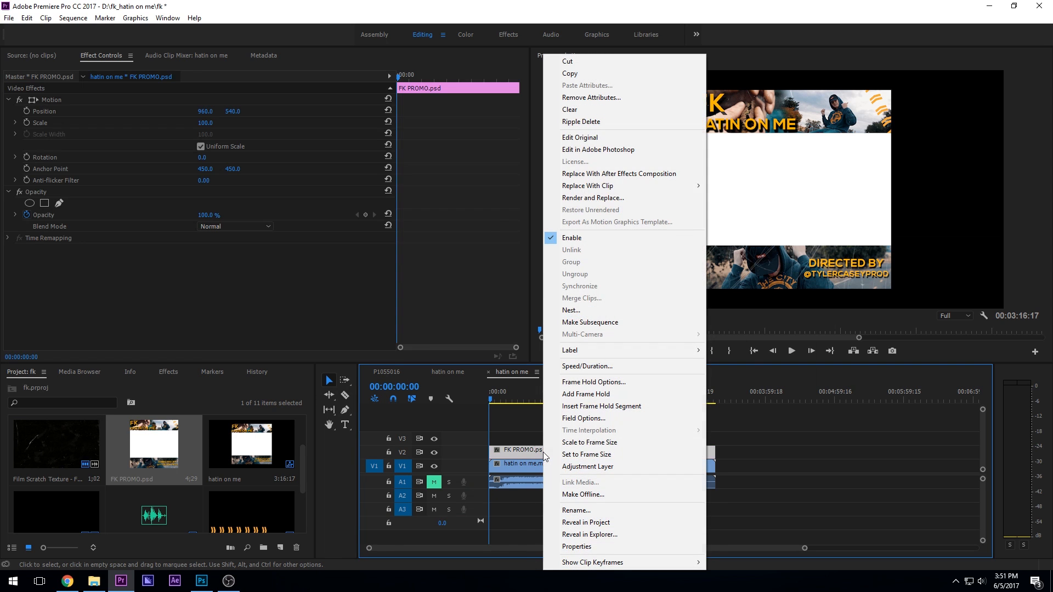
click(586, 454)
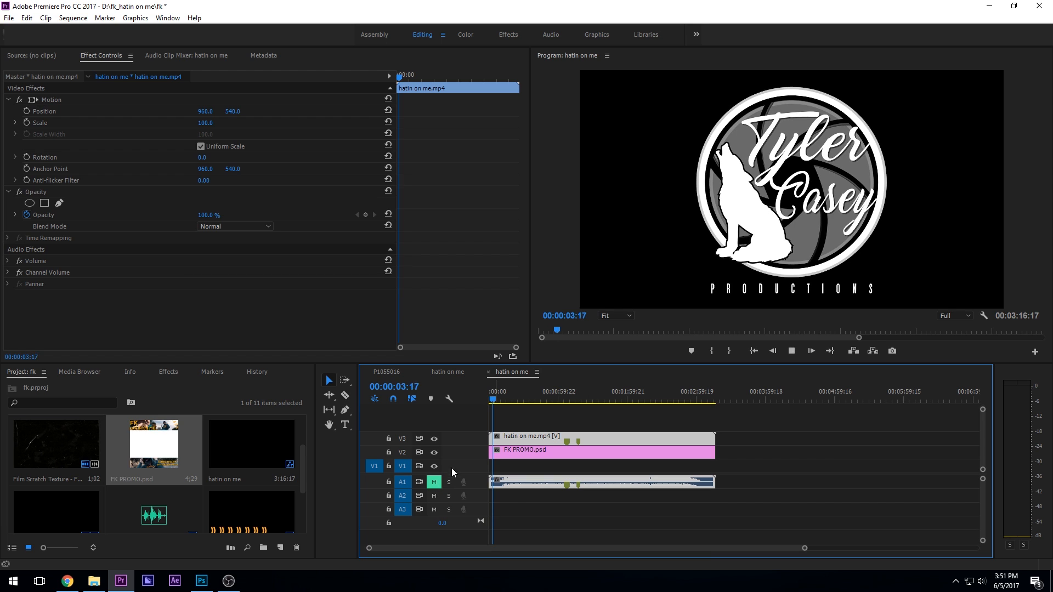
- Set the music video clip's Scale to 56 in Effect Controls
click(520, 398)
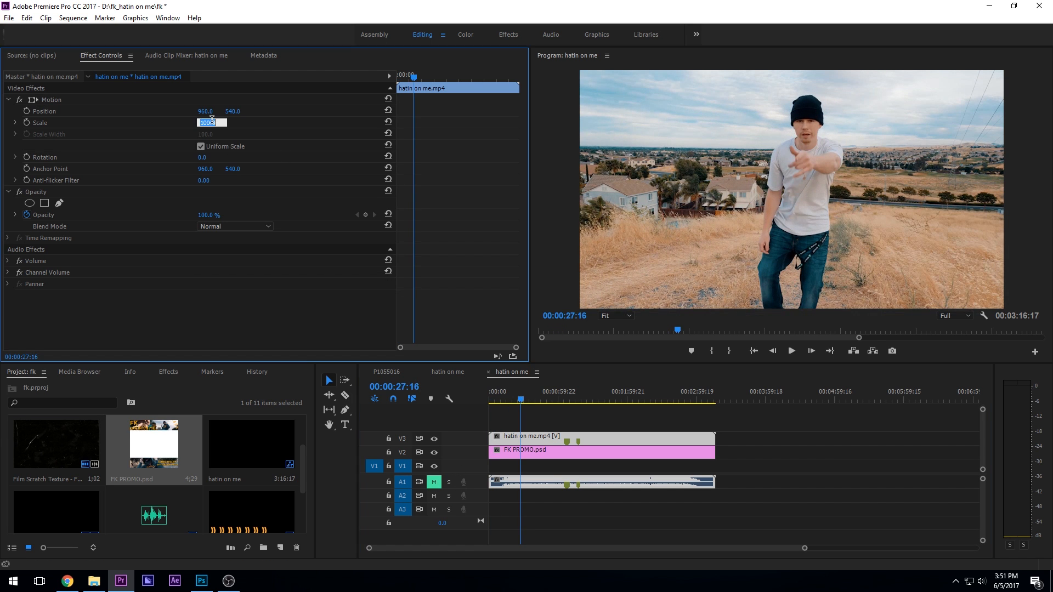
text(56.)
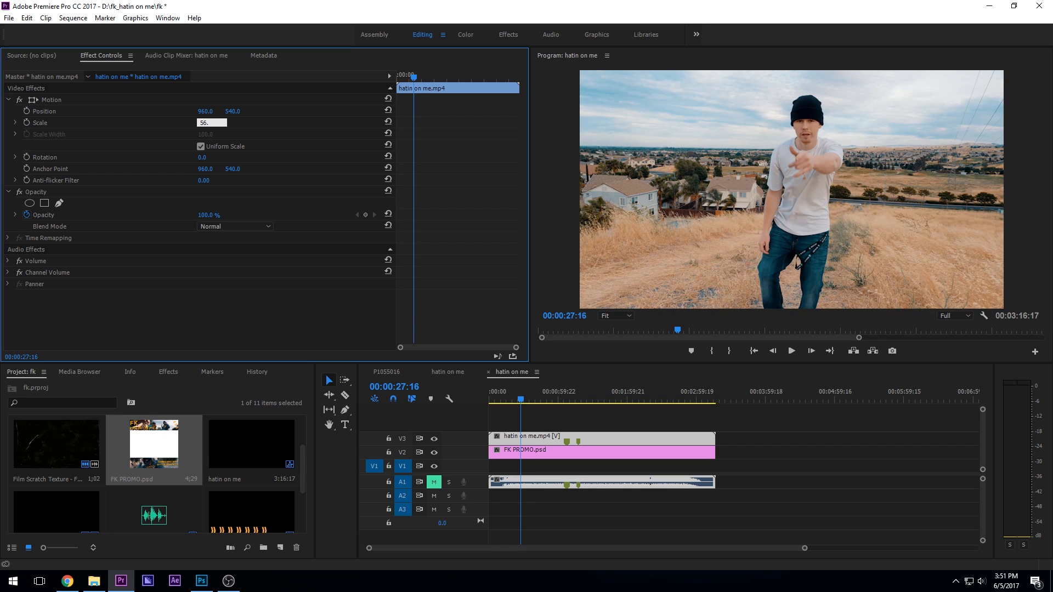
click(791, 351)
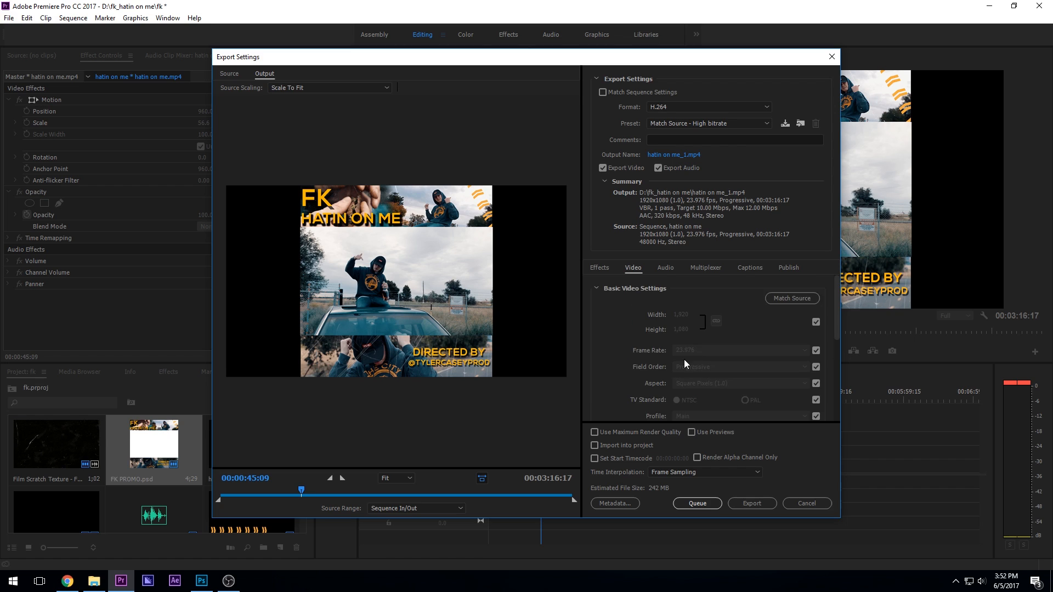
- Set H.264 target bitrate to 20 Mbps and confirm output as hatin on me_1.mp4
scroll(down, 3)
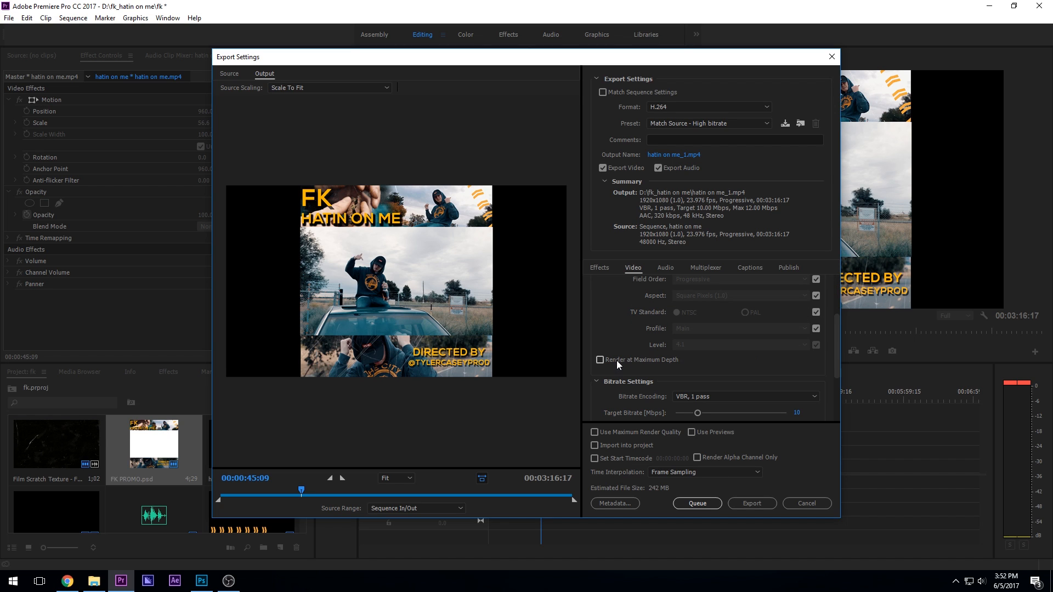
mouse_move(616, 360)
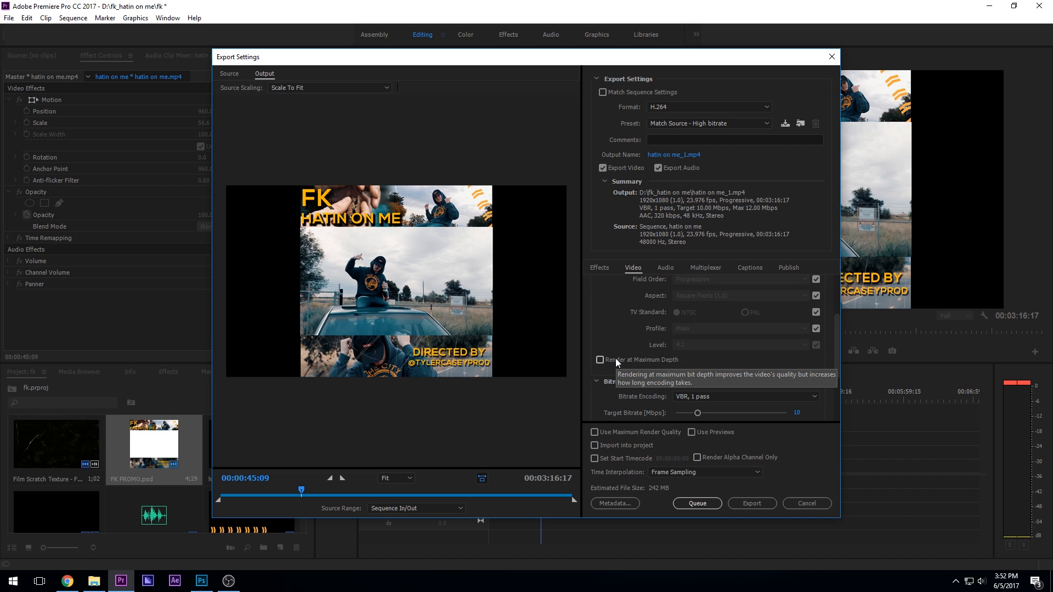
scroll(down, 3)
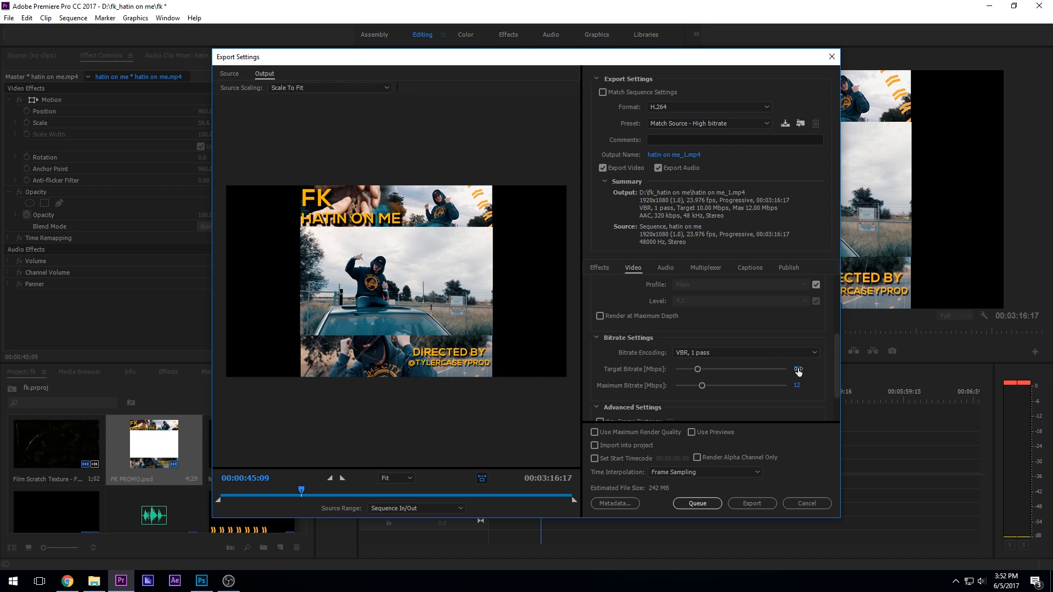
drag(697, 369, 720, 370)
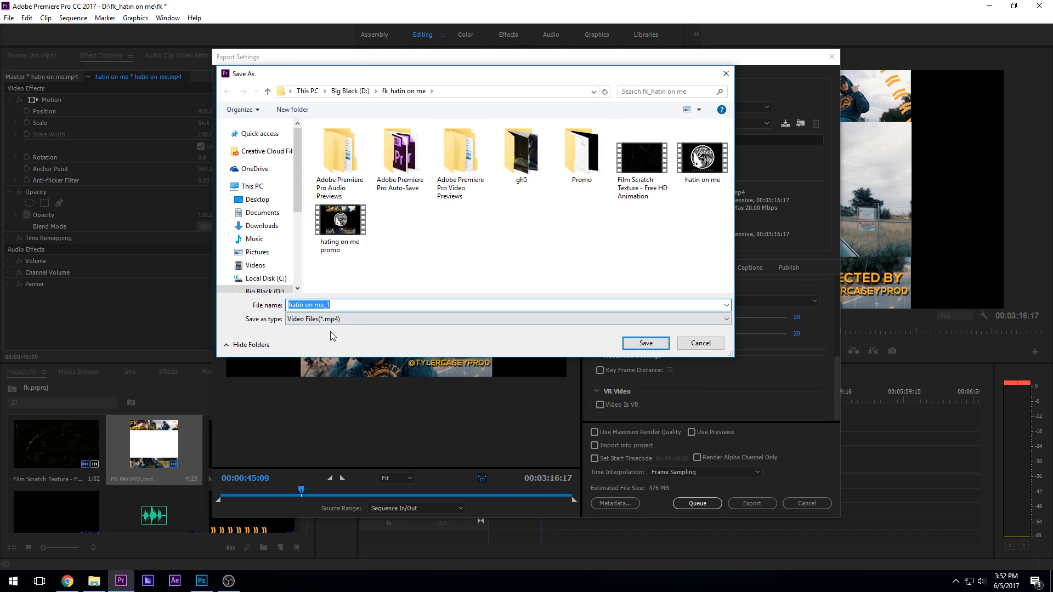
click(644, 343)
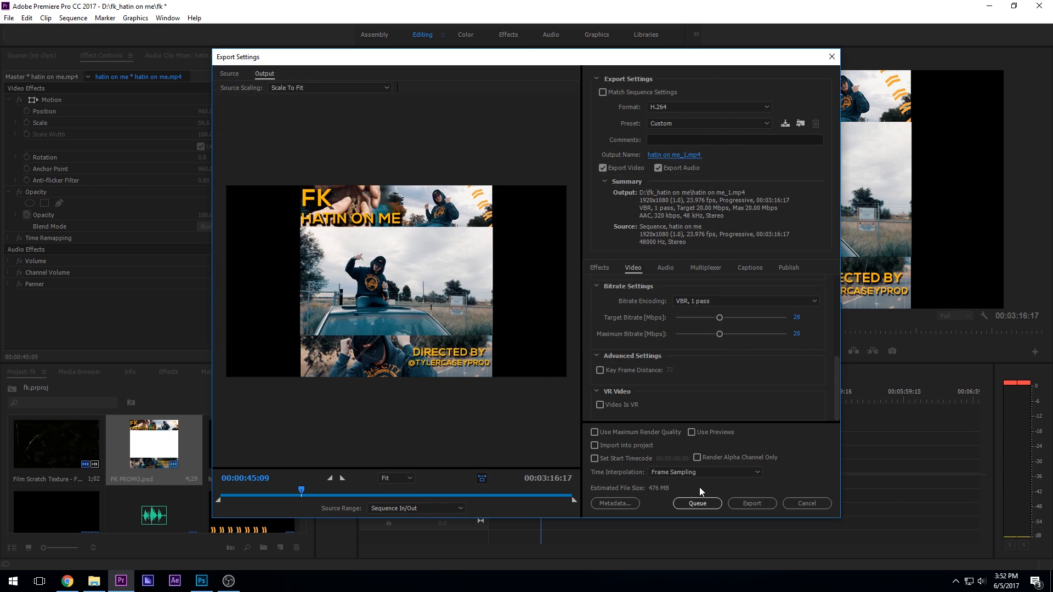
mouse_move(579, 394)
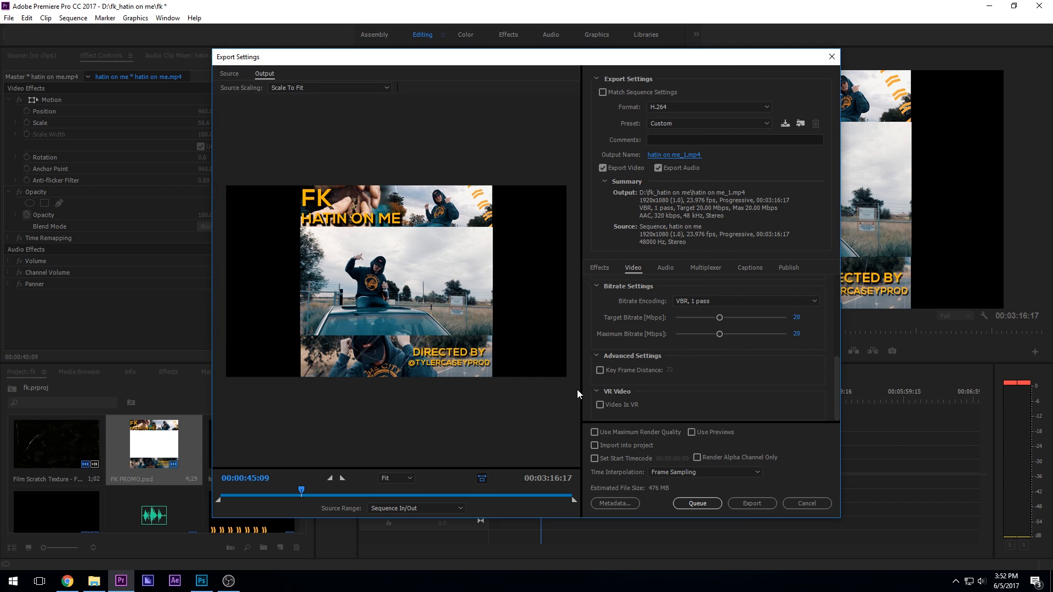